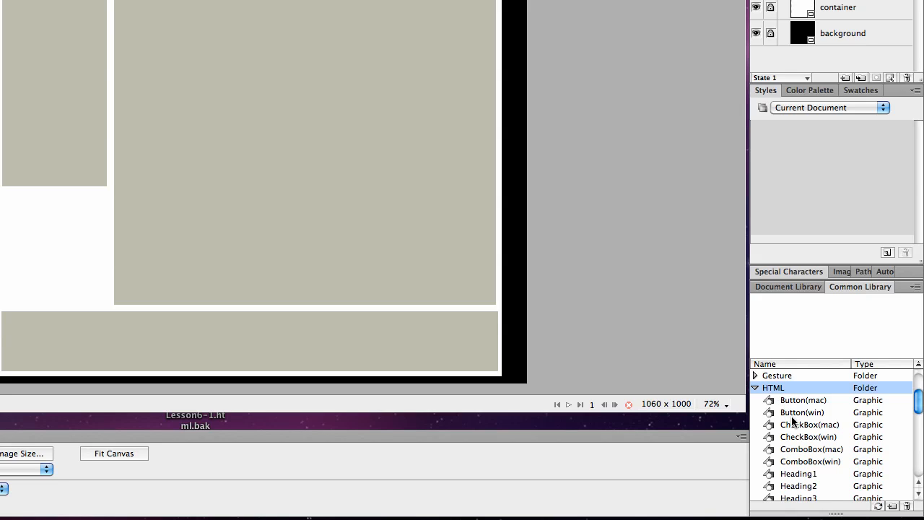
{"action": "mouse_move", "coordinate": [794, 433]}
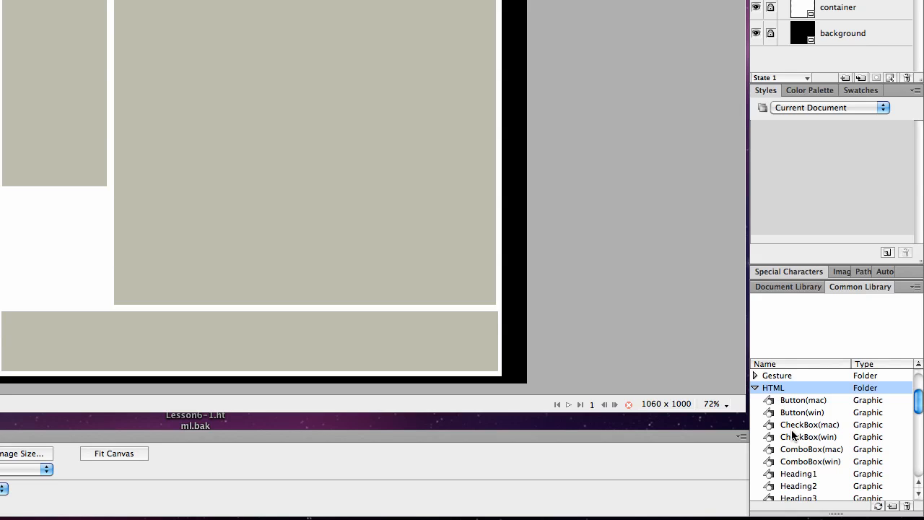
Browse the Common Library's HTML components and pick the TextField(mac) symbol for the header
{"action": "scroll", "scroll_direction": "down", "scroll_amount": 3}
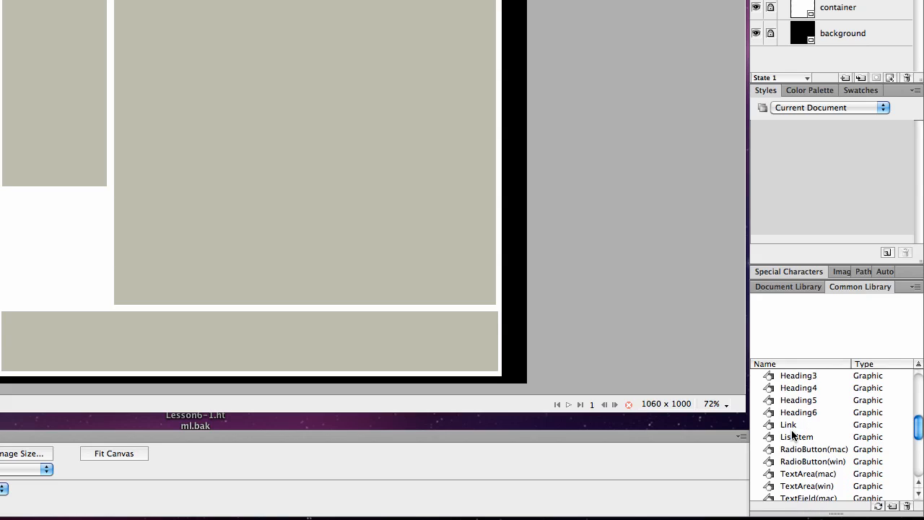
{"action": "scroll", "scroll_direction": "down", "scroll_amount": 3}
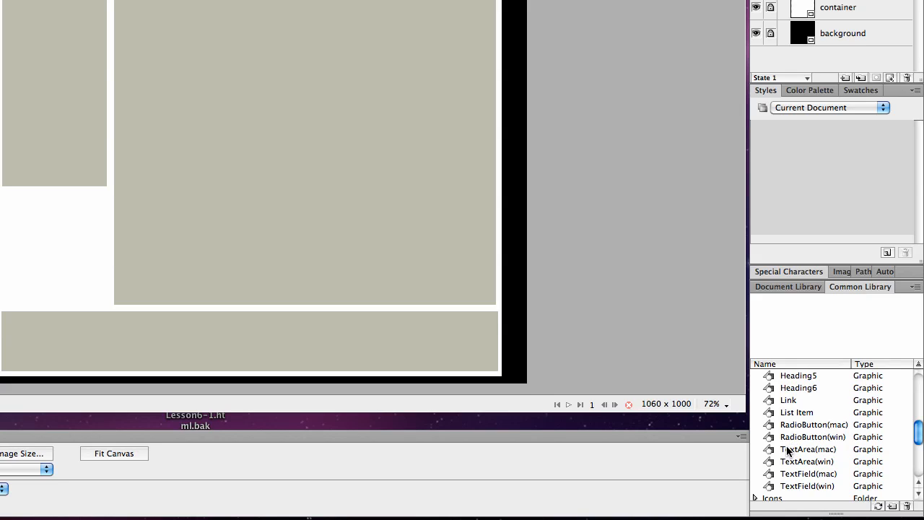
{"action": "left_click", "coordinate": [807, 448]}
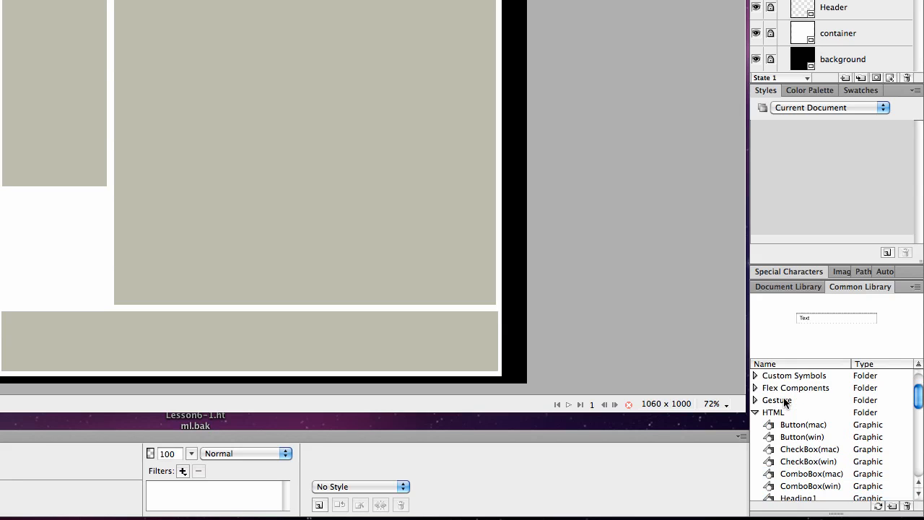
{"action": "mouse_move", "coordinate": [789, 433]}
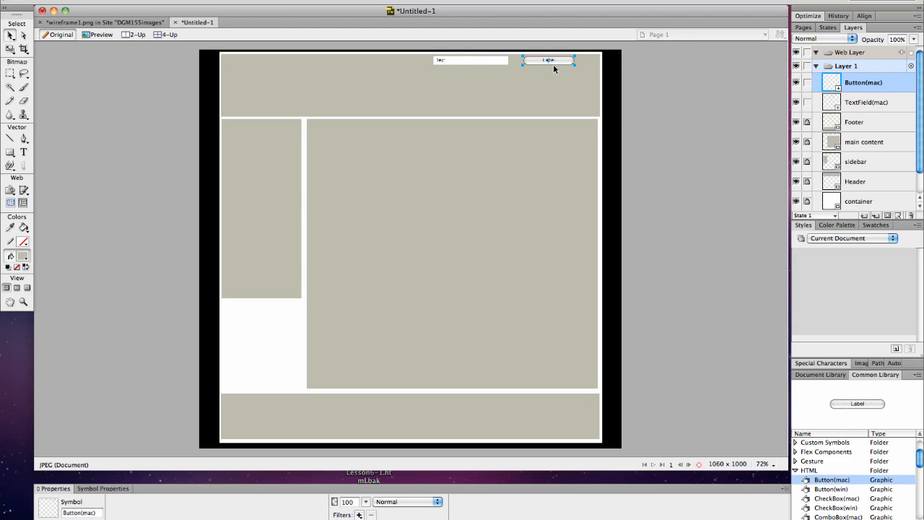
Select the search field, view the page at 66%, and select the header Button(mac)
{"action": "left_click", "coordinate": [470, 60]}
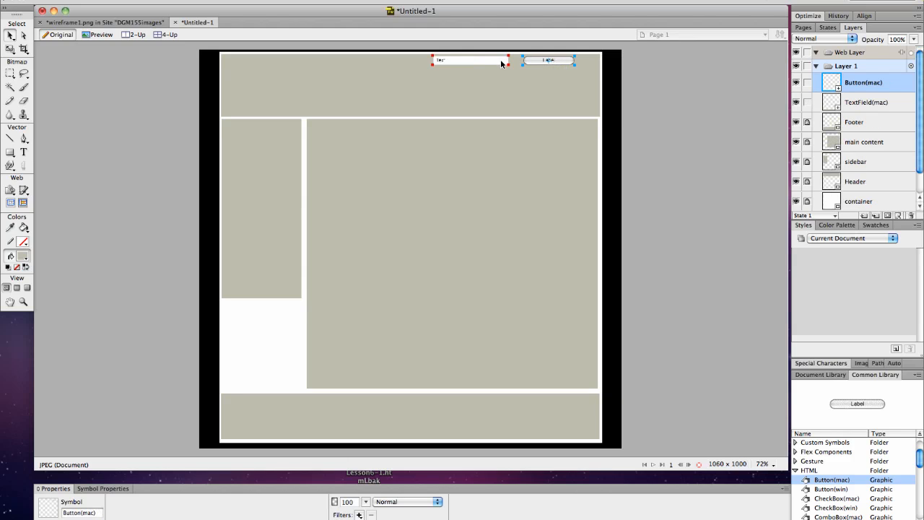
{"action": "left_click", "coordinate": [469, 60]}
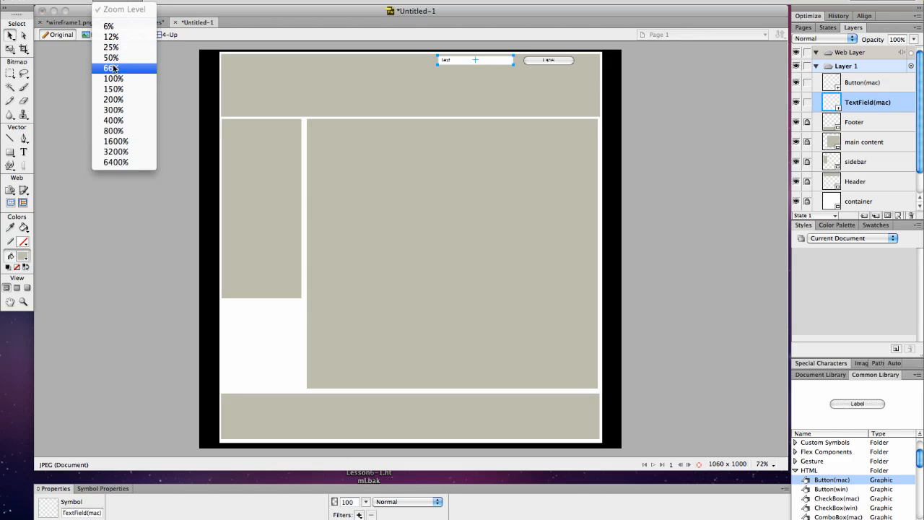
{"action": "left_click", "coordinate": [109, 68]}
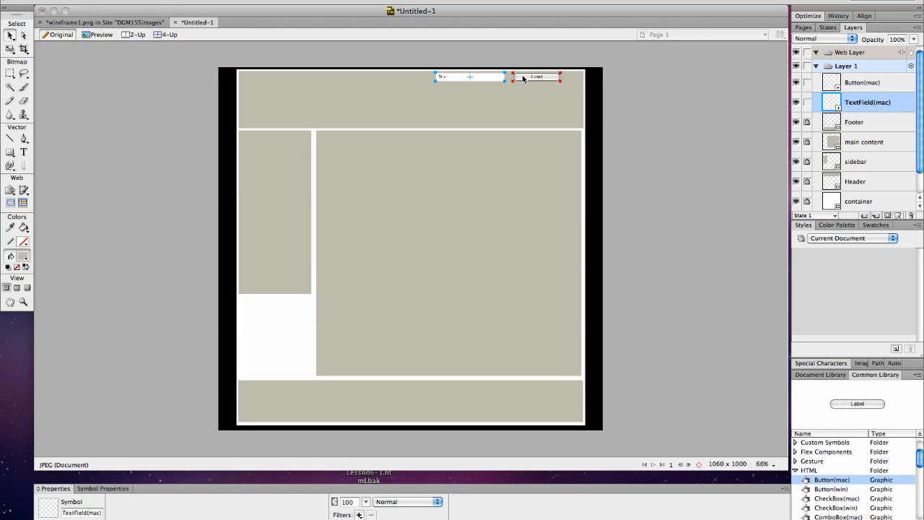
{"action": "left_click", "coordinate": [536, 76]}
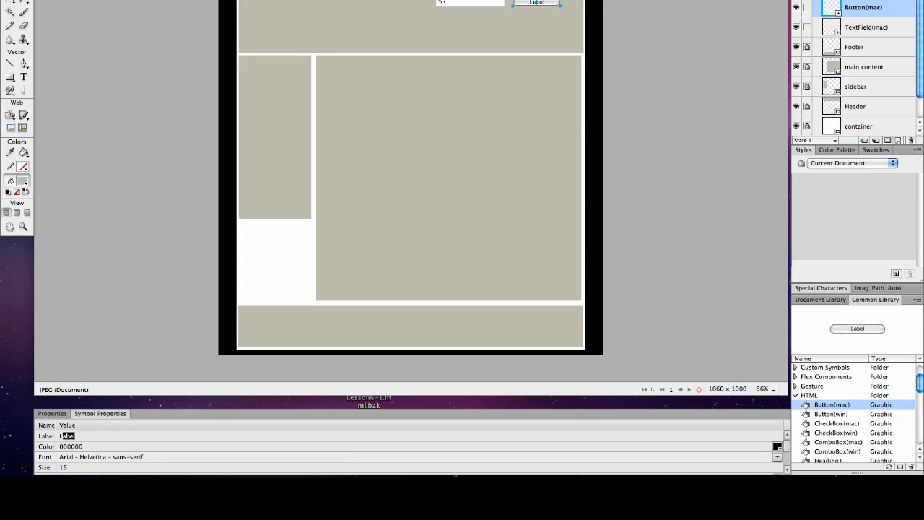
Change the button's Label to 'Search', reselect it, then deselect everything
{"action": "type", "text": "Sea"}
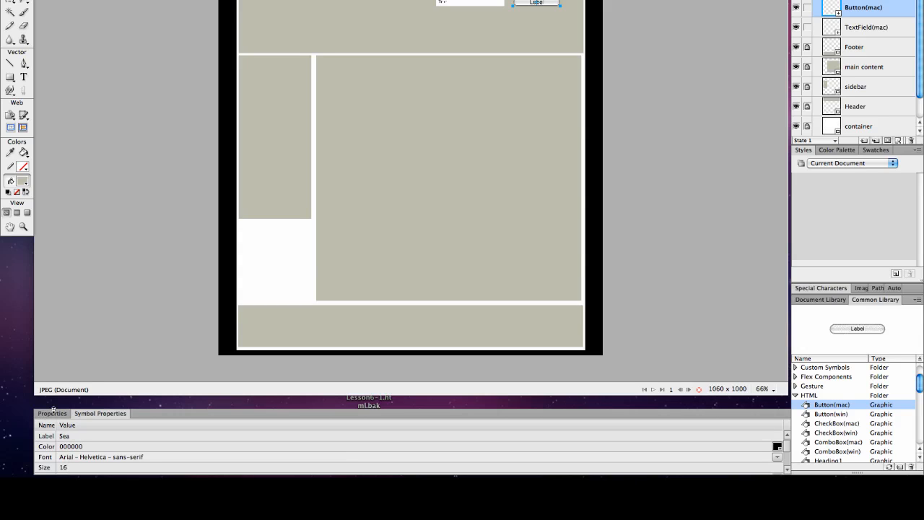
{"action": "type", "text": "Search"}
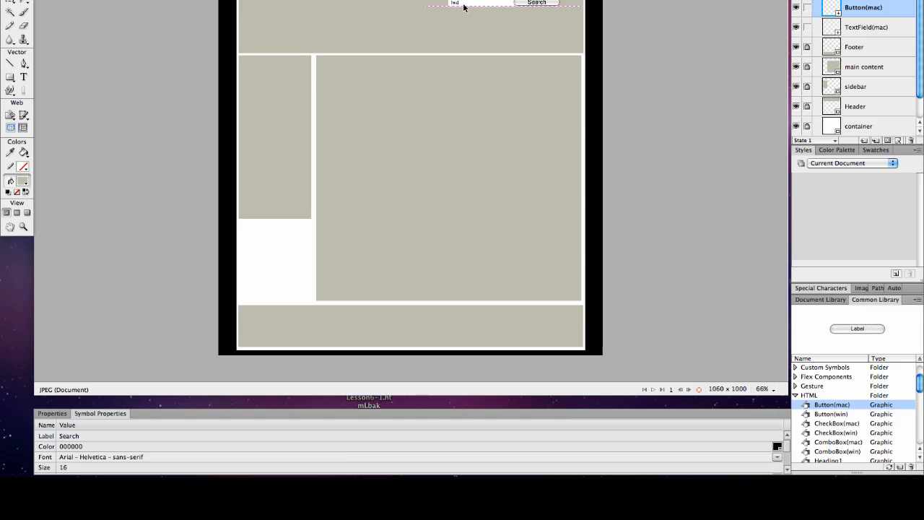
{"action": "left_click", "coordinate": [536, 4]}
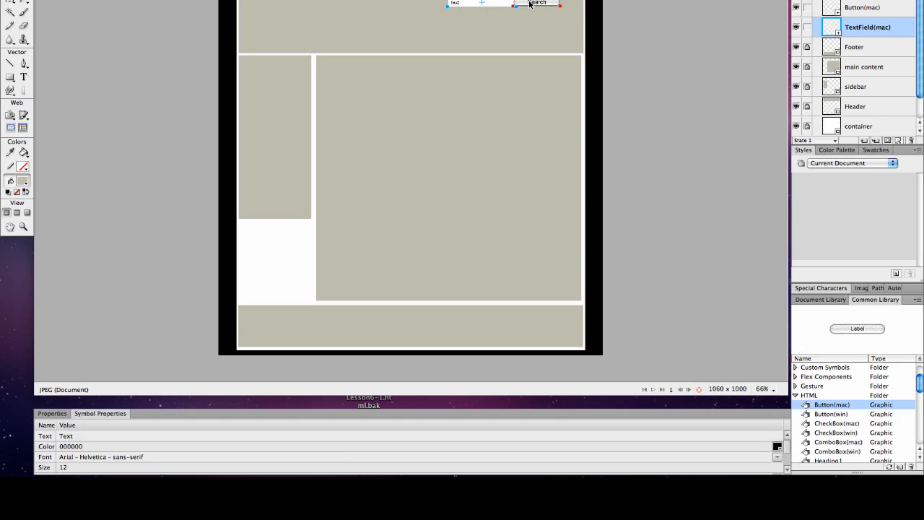
{"action": "left_click", "coordinate": [546, 3]}
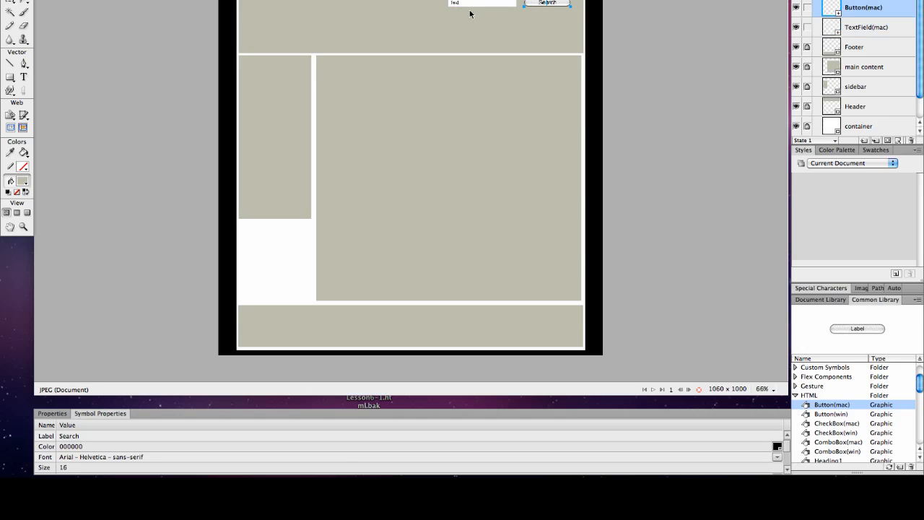
{"action": "mouse_move", "coordinate": [419, 117]}
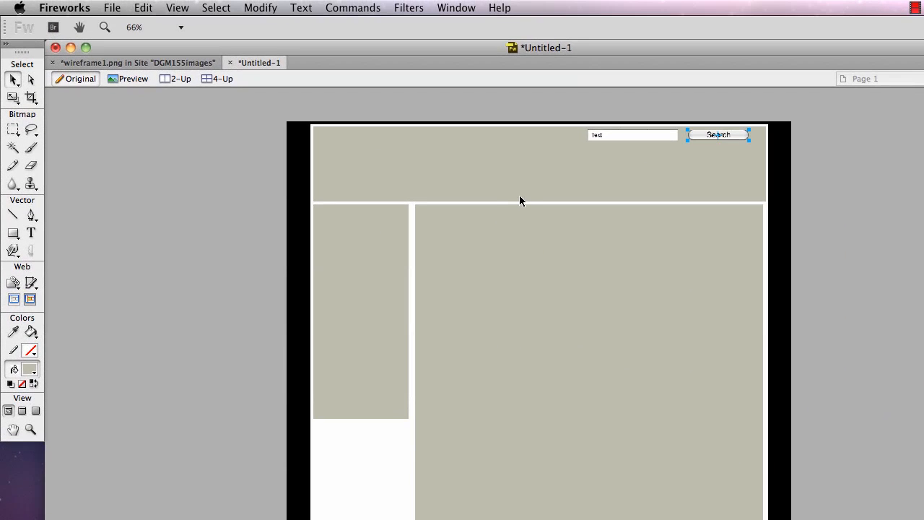
{"action": "mouse_move", "coordinate": [839, 379]}
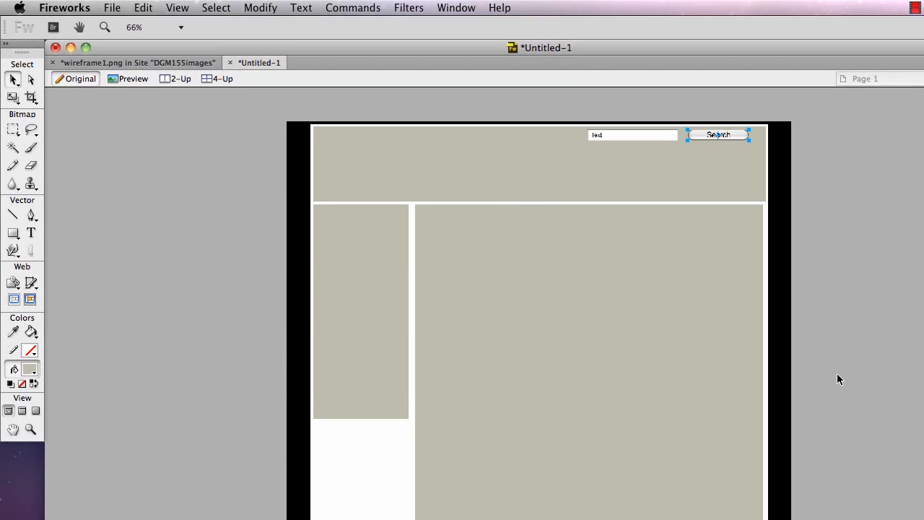
{"action": "mouse_move", "coordinate": [167, 273]}
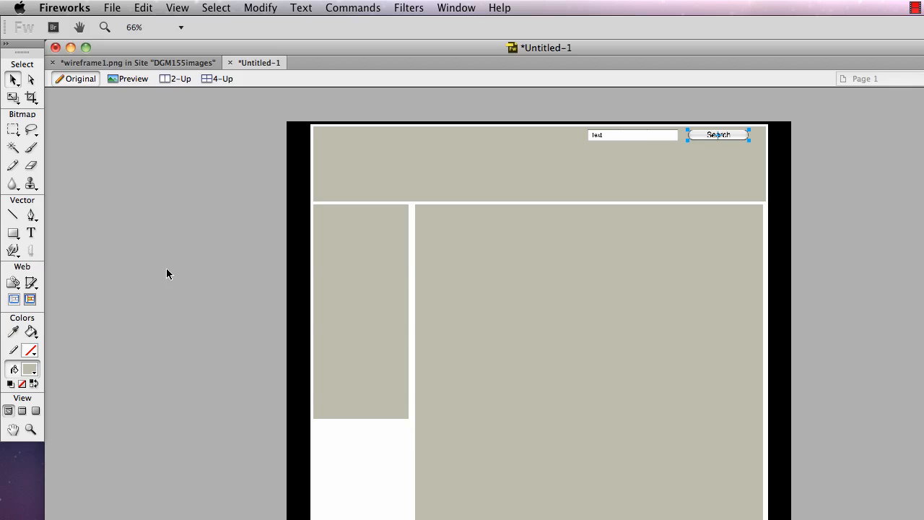
{"action": "left_click", "coordinate": [31, 232]}
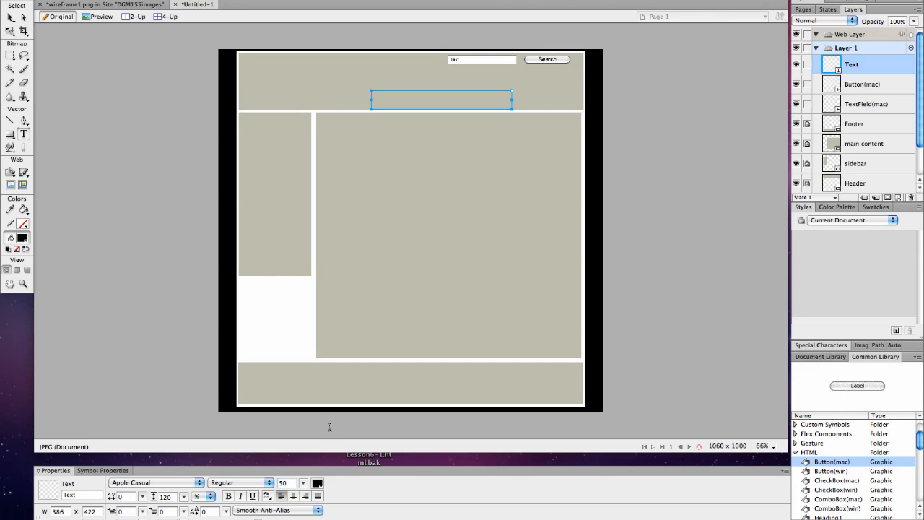
Type 'Travels with Seamus' in the header and move it to the centre
{"action": "type", "text": "Travels"}
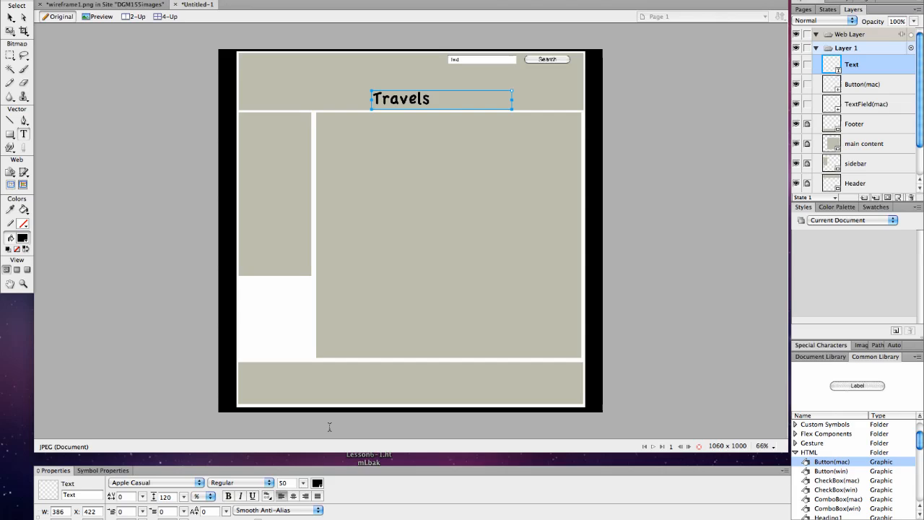
{"action": "type", "text": "with Seamu"}
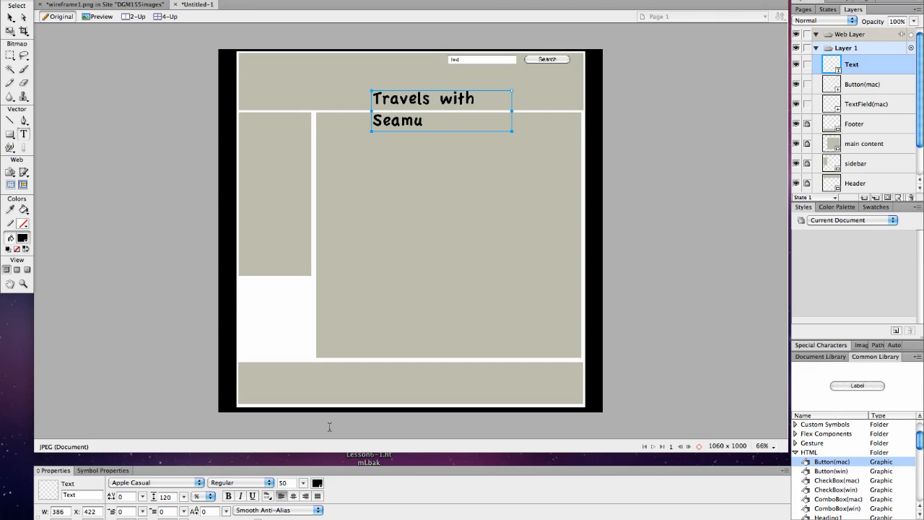
{"action": "type", "text": "s"}
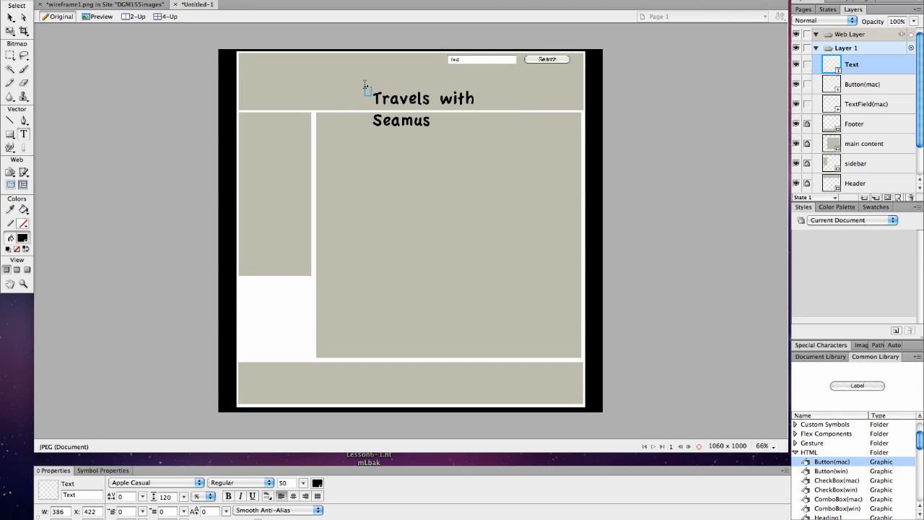
{"action": "left_click", "coordinate": [422, 108]}
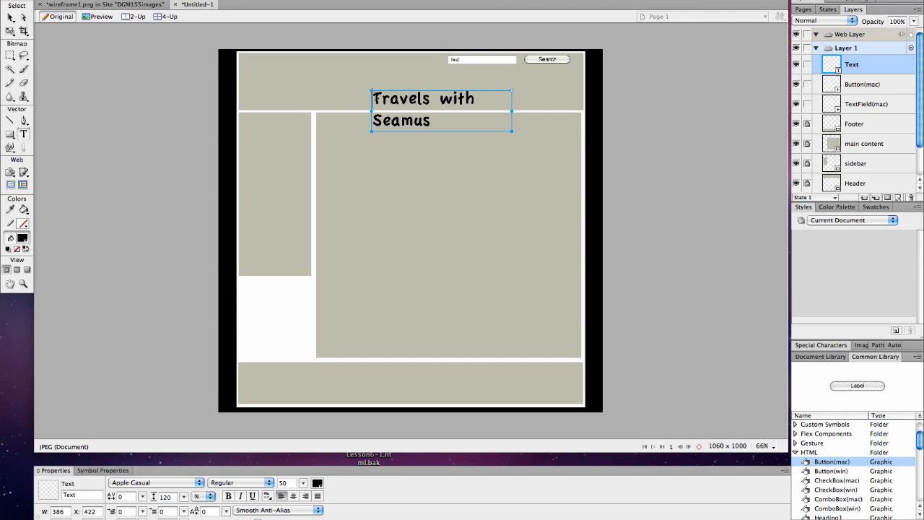
{"action": "left_click", "coordinate": [12, 15]}
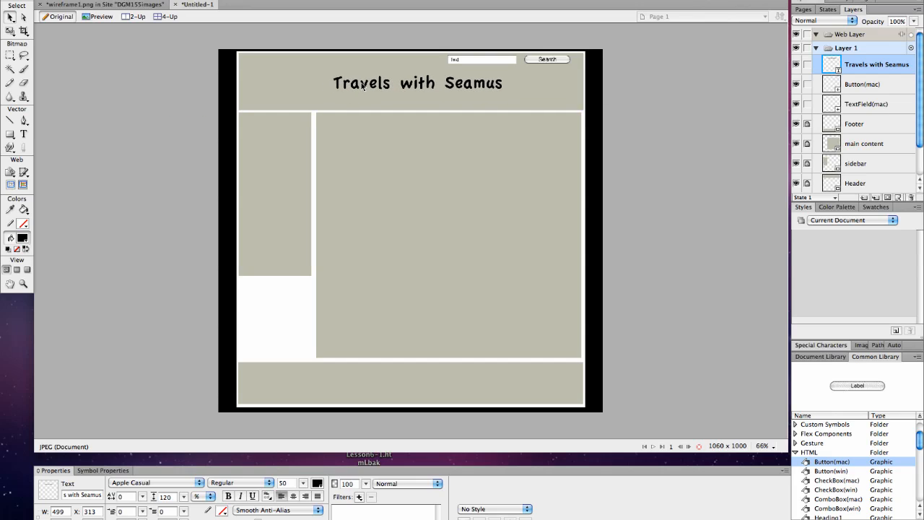
{"action": "left_click", "coordinate": [417, 83]}
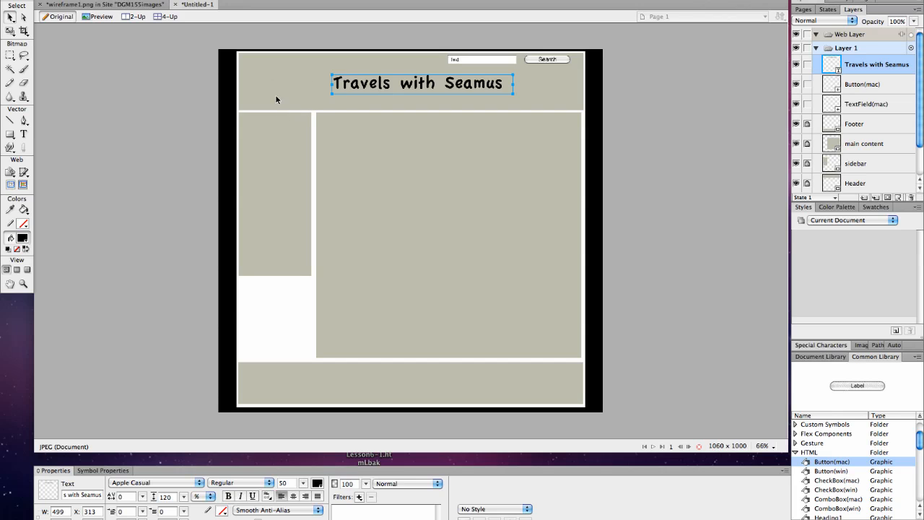
{"action": "mouse_move", "coordinate": [576, 253]}
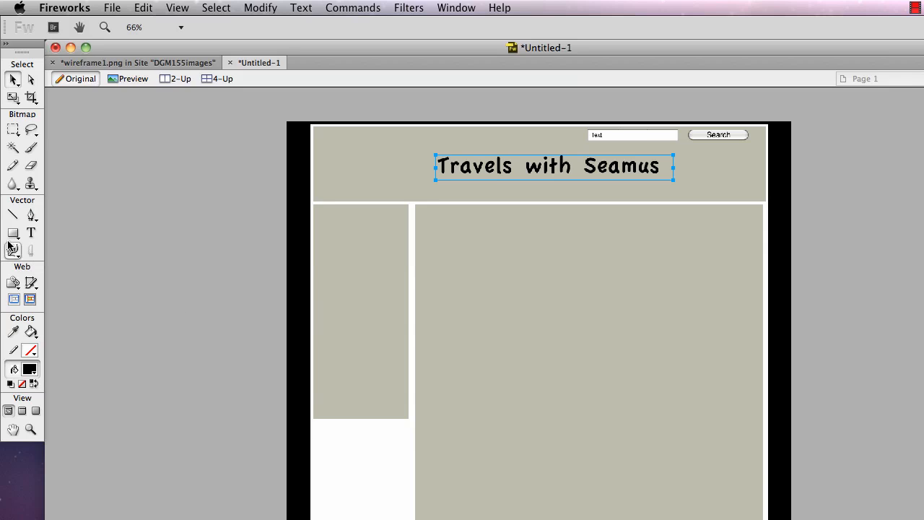
Draw an outline-only rectangle in the main content and cross it with two diagonal lines
{"action": "left_click", "coordinate": [13, 232]}
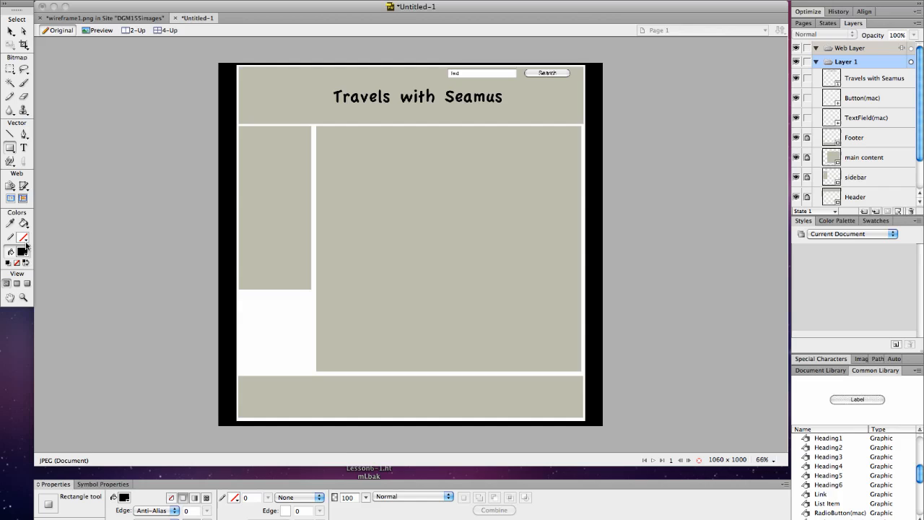
{"action": "left_click", "coordinate": [11, 252]}
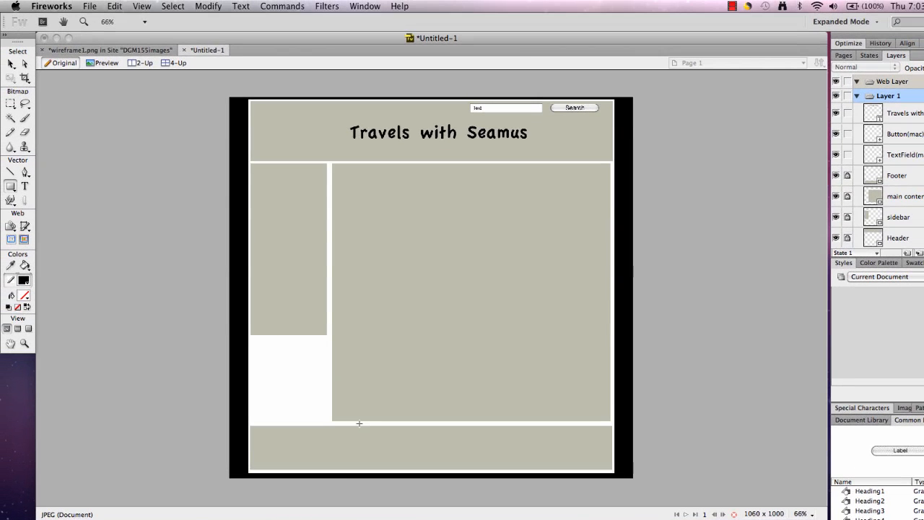
{"action": "left_click_drag", "start_coordinate": [388, 248], "coordinate": [498, 321]}
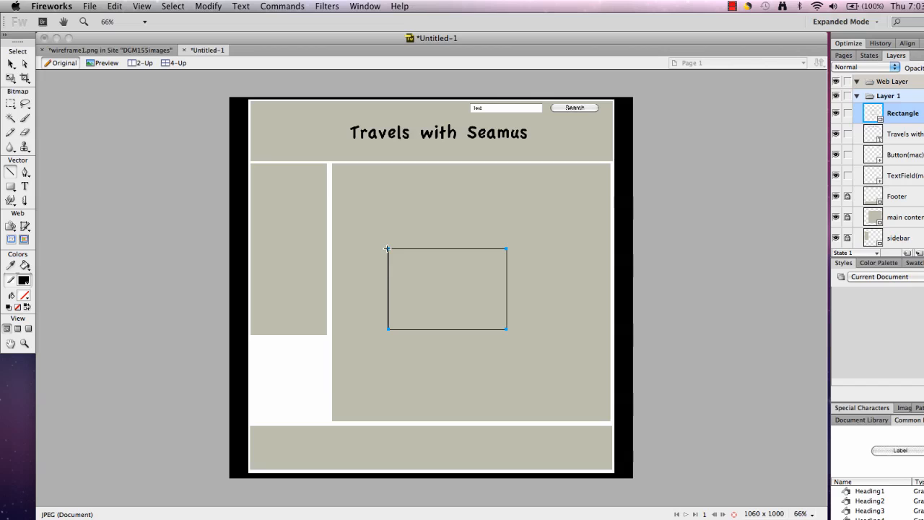
{"action": "left_click_drag", "start_coordinate": [387, 248], "coordinate": [469, 296]}
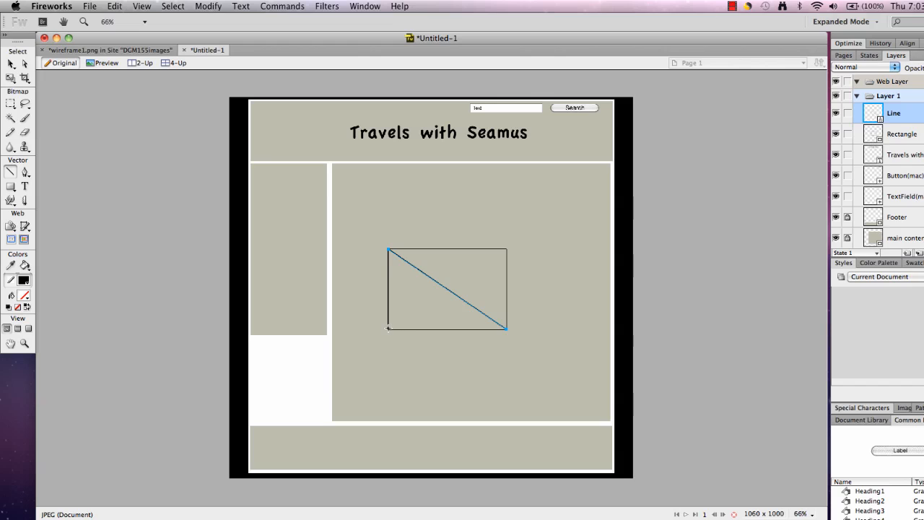
{"action": "left_click_drag", "start_coordinate": [388, 328], "coordinate": [506, 254]}
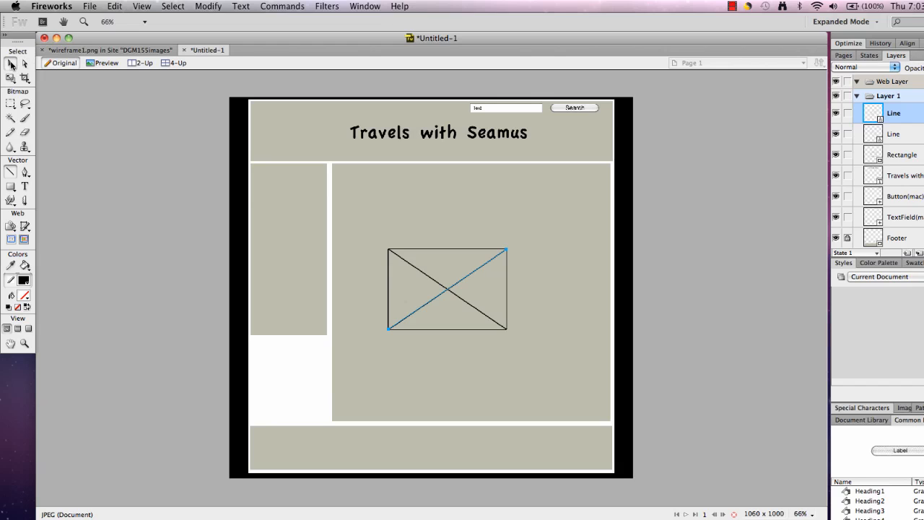
{"action": "left_click", "coordinate": [11, 64]}
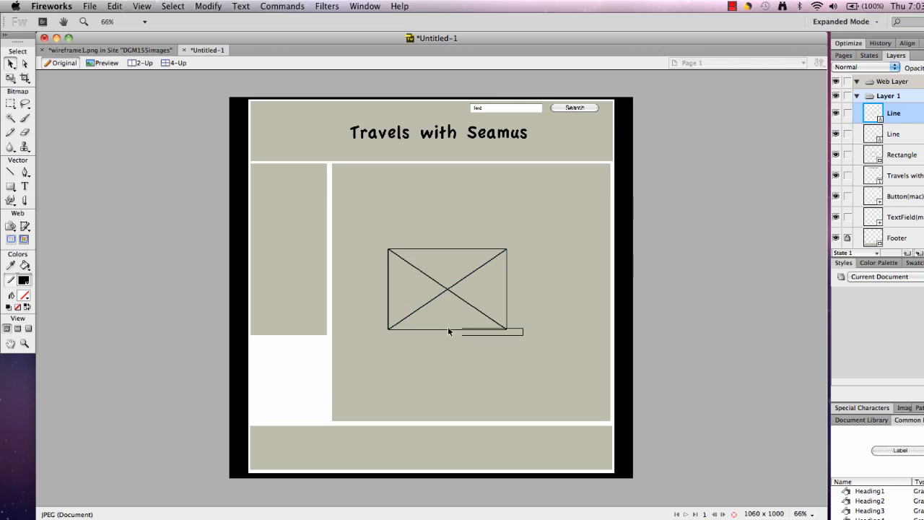
Convert the box and diagonals to a symbol named 'image' in the Common Library, then save
{"action": "left_click", "coordinate": [448, 288]}
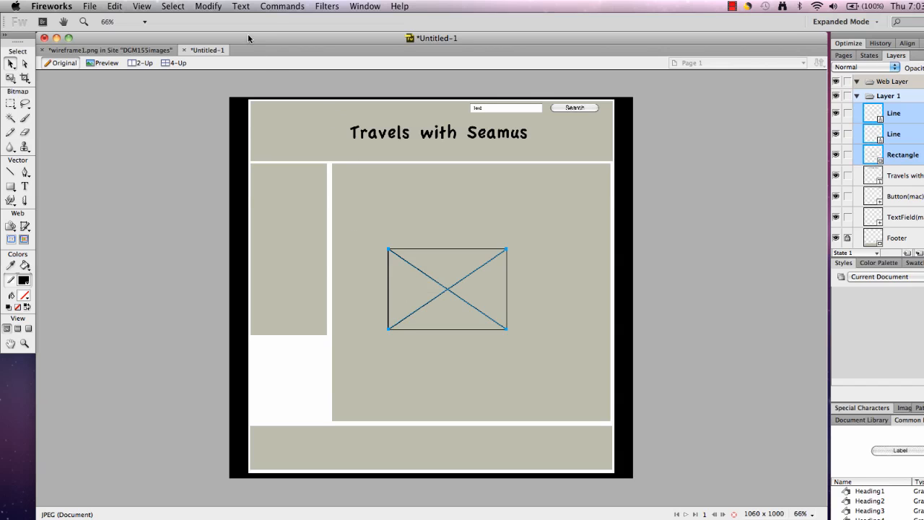
{"action": "left_click", "coordinate": [207, 5]}
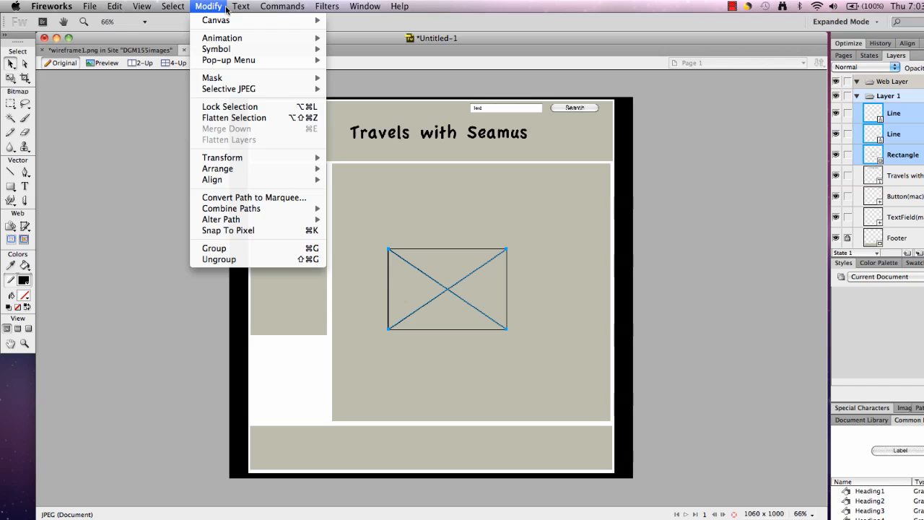
{"action": "mouse_move", "coordinate": [216, 49]}
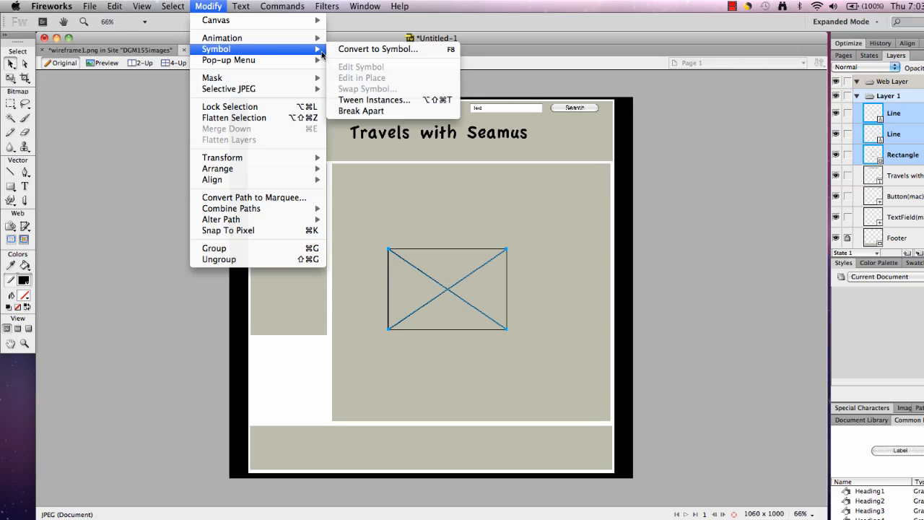
{"action": "left_click", "coordinate": [377, 48]}
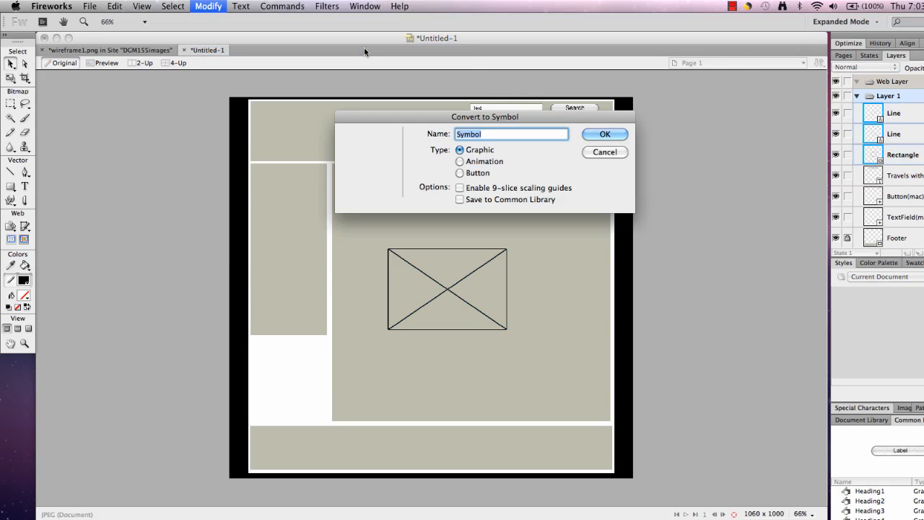
{"action": "type", "text": "image"}
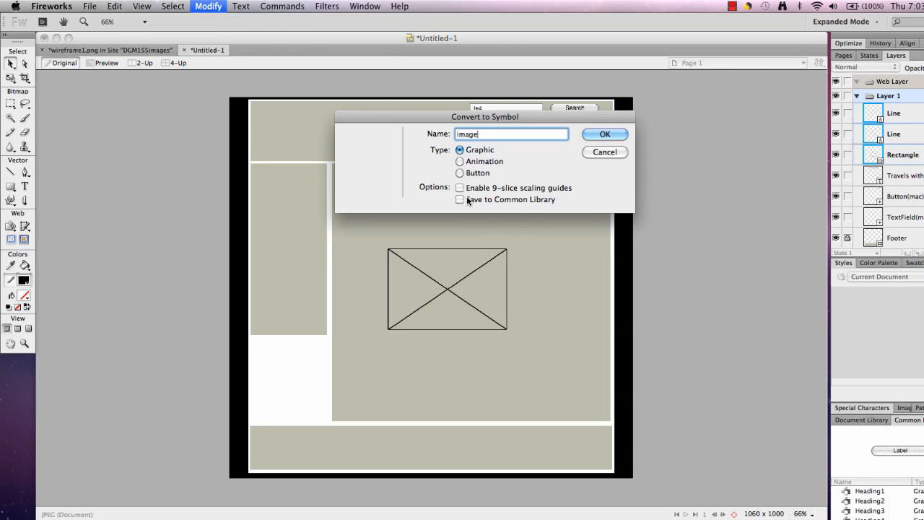
{"action": "left_click", "coordinate": [460, 199]}
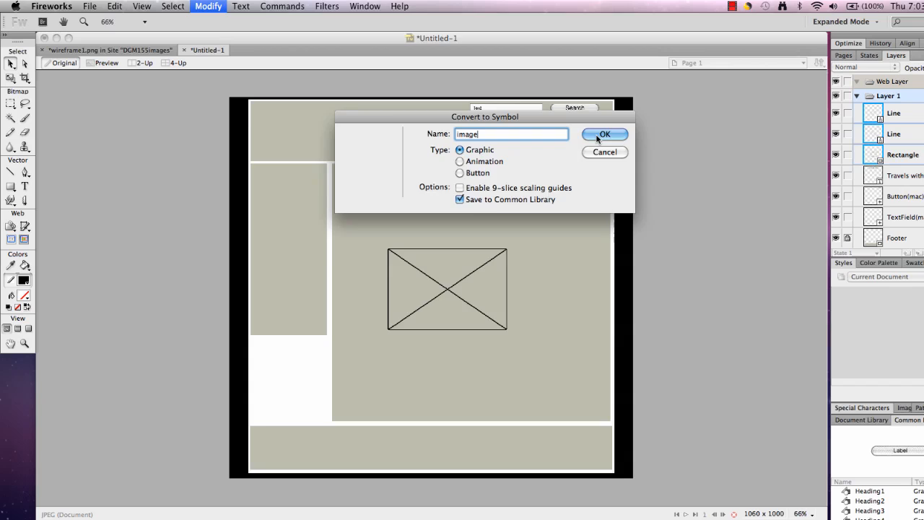
{"action": "left_click", "coordinate": [605, 137]}
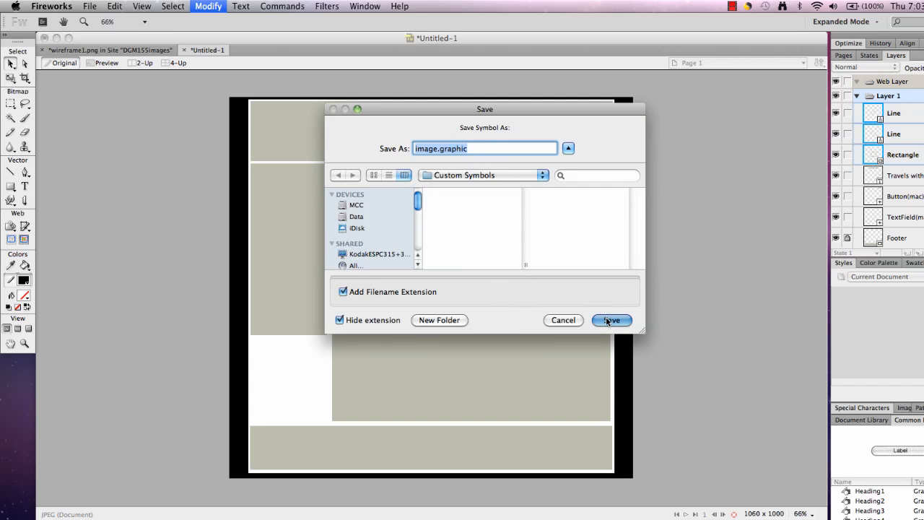
{"action": "left_click", "coordinate": [611, 320]}
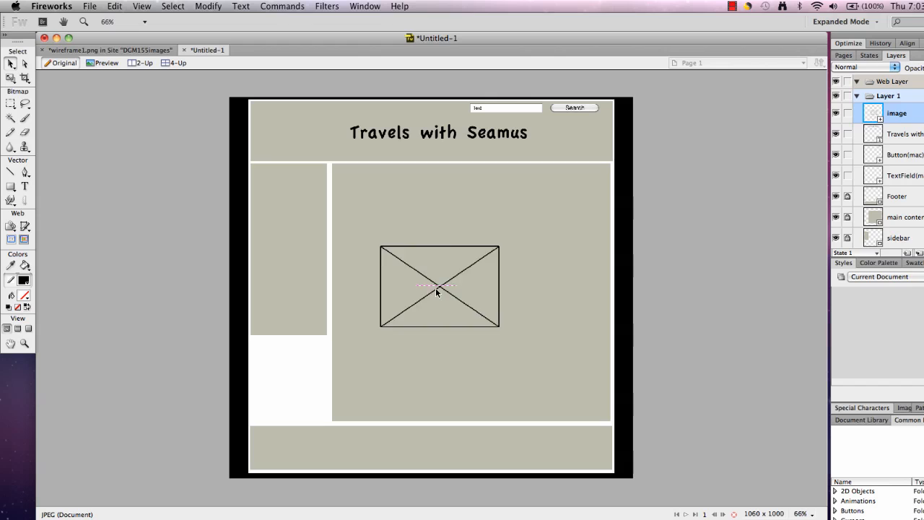
Move the image placeholder to the header's left end and select the Scale tool
{"action": "left_click_drag", "start_coordinate": [439, 287], "coordinate": [317, 144]}
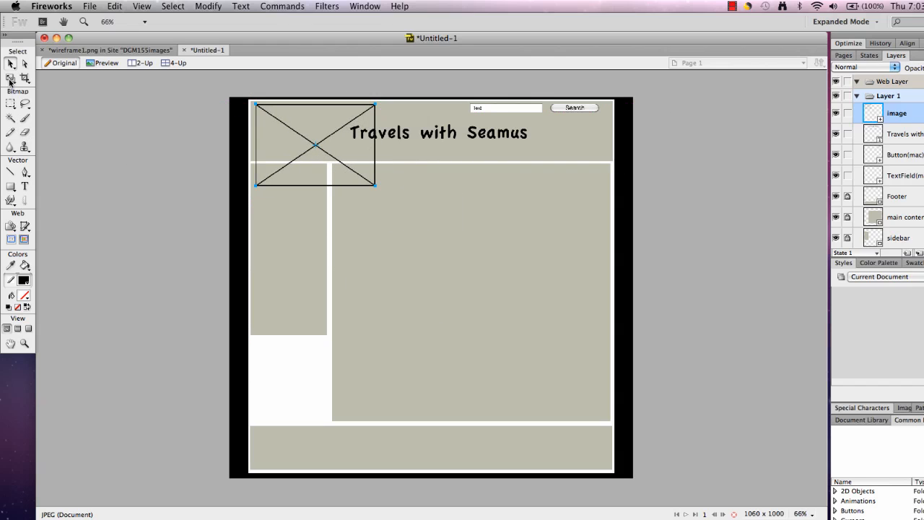
{"action": "left_click", "coordinate": [10, 78]}
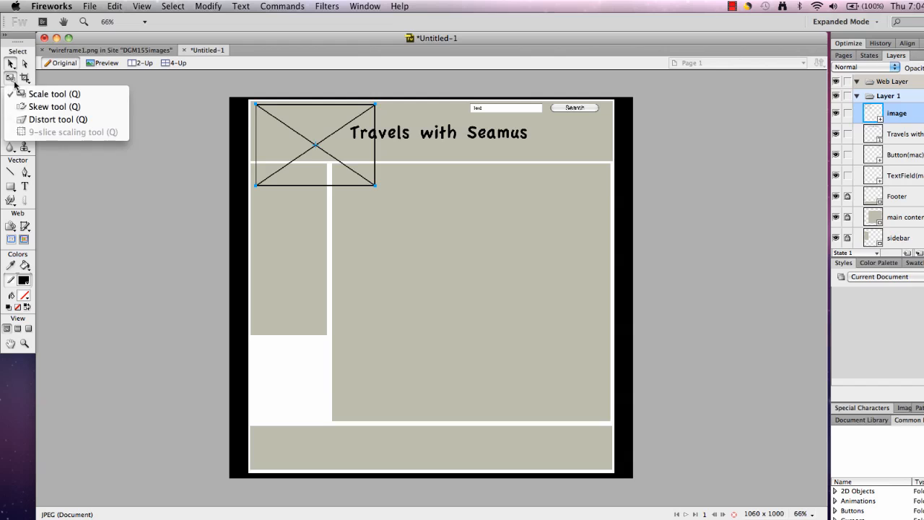
{"action": "left_click", "coordinate": [54, 94]}
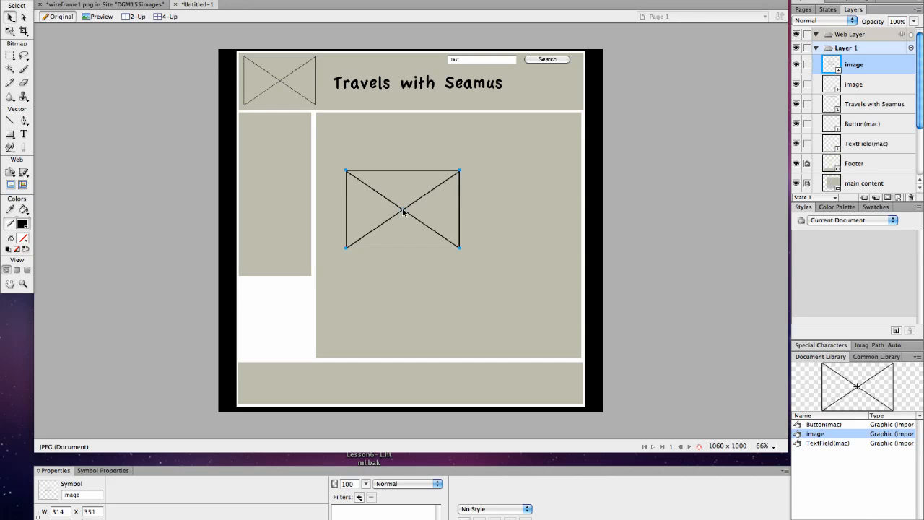
Position one image placeholder at the content's top left and another toward the lower right
{"action": "left_click_drag", "start_coordinate": [402, 208], "coordinate": [383, 171]}
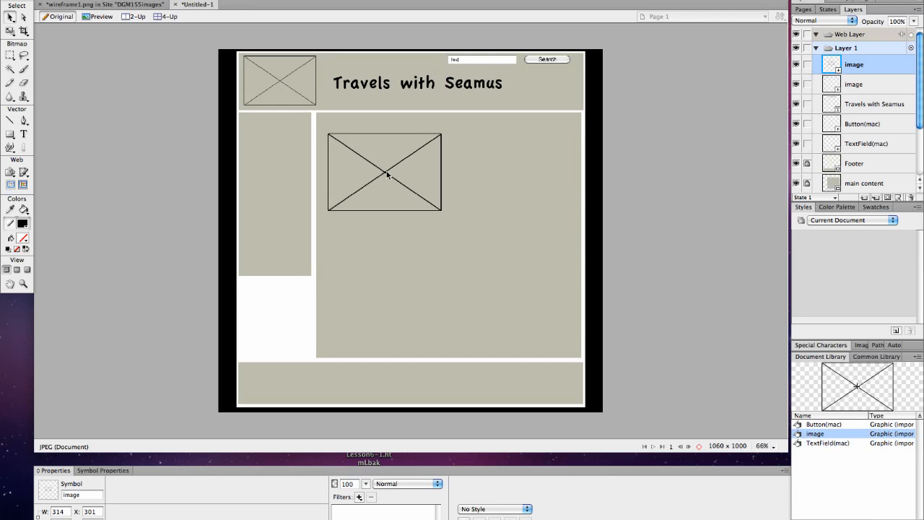
{"action": "left_click_drag", "start_coordinate": [386, 173], "coordinate": [383, 162]}
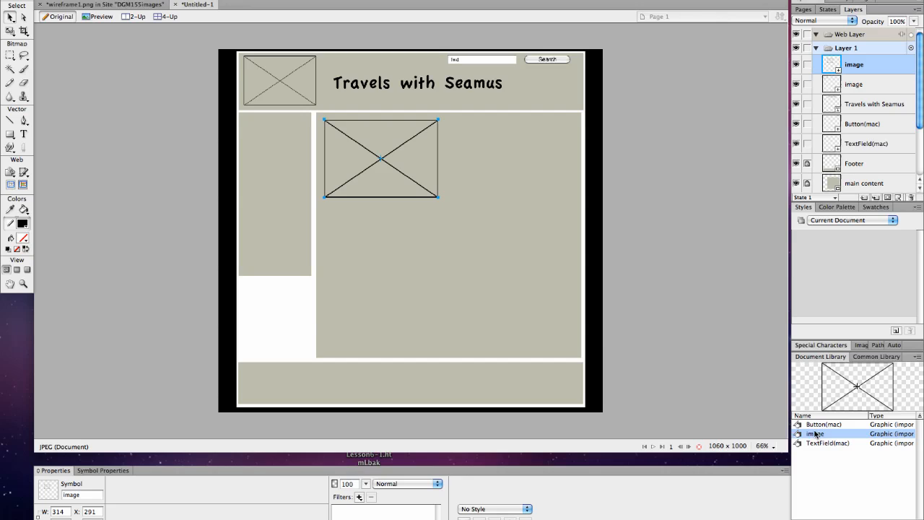
{"action": "left_click_drag", "start_coordinate": [381, 158], "coordinate": [458, 283]}
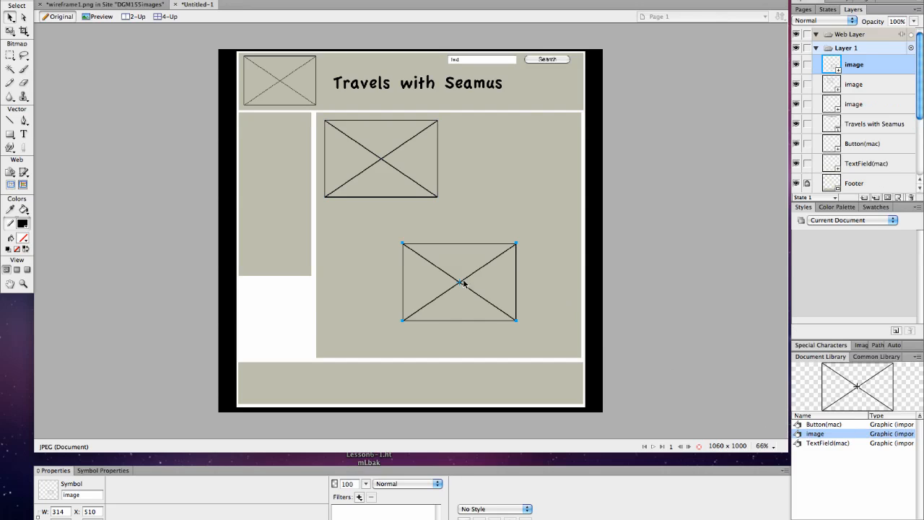
{"action": "left_click_drag", "start_coordinate": [459, 282], "coordinate": [505, 271]}
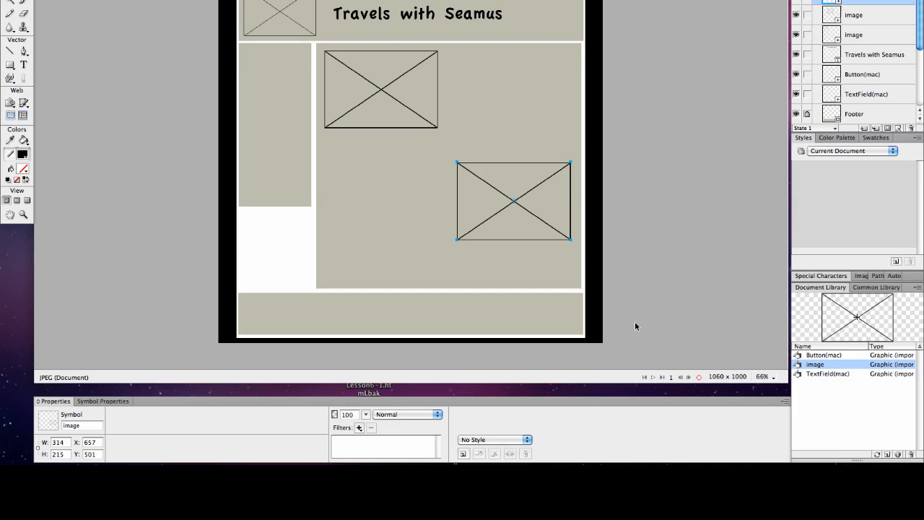
Add the Common Library Link symbol to the sidebar and set its Text to 'England'
{"action": "left_click", "coordinate": [875, 287]}
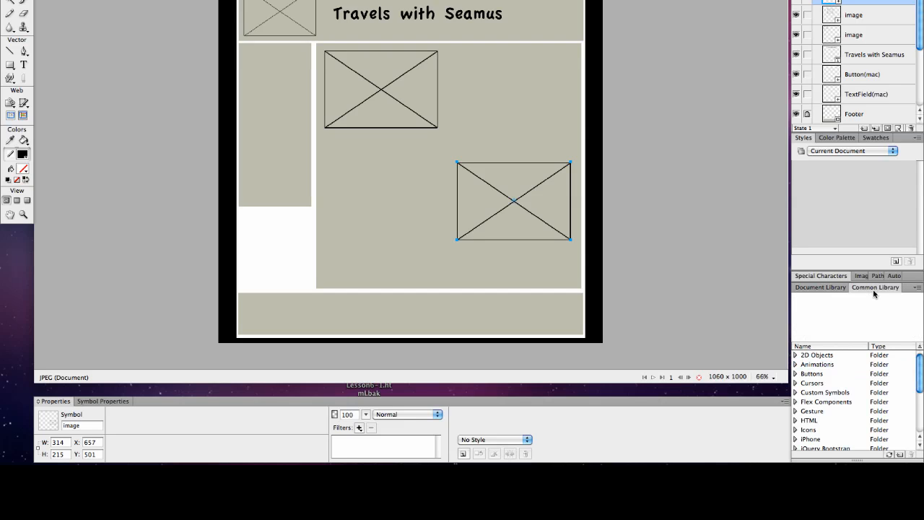
{"action": "mouse_move", "coordinate": [797, 424]}
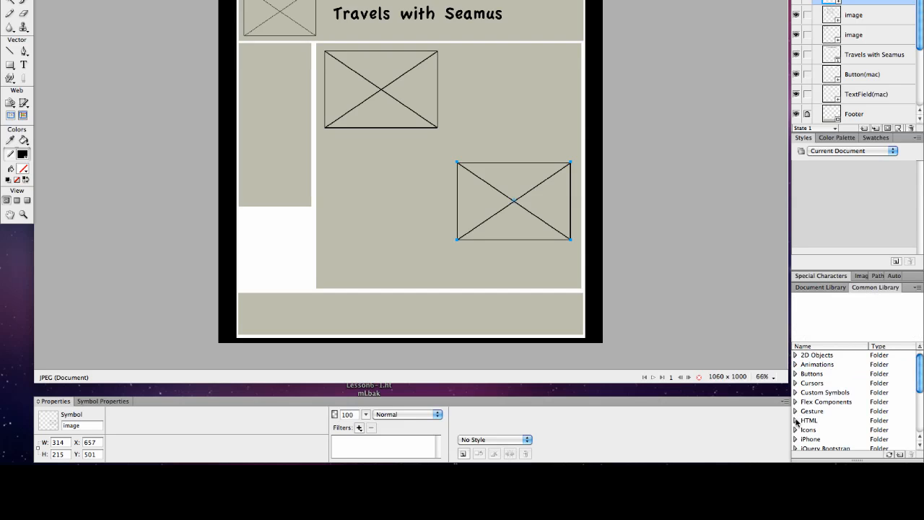
{"action": "scroll", "scroll_direction": "down", "scroll_amount": 3}
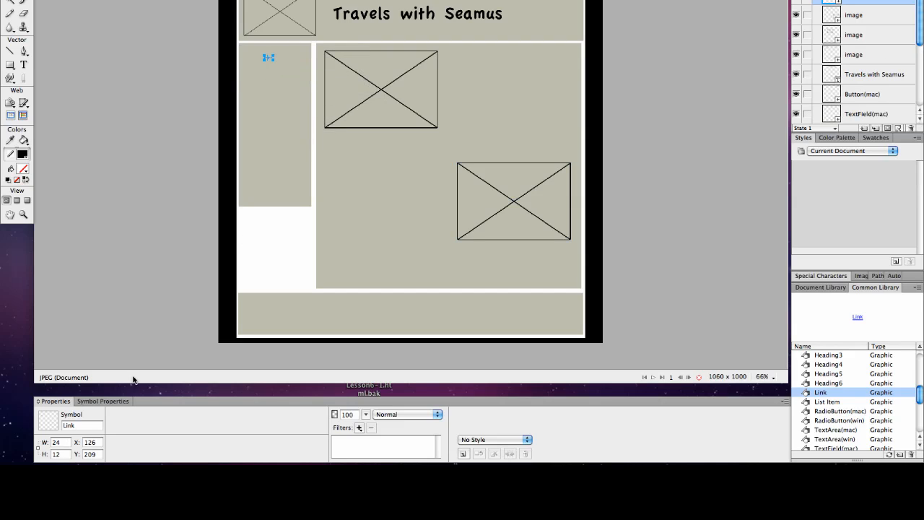
{"action": "left_click", "coordinate": [103, 401]}
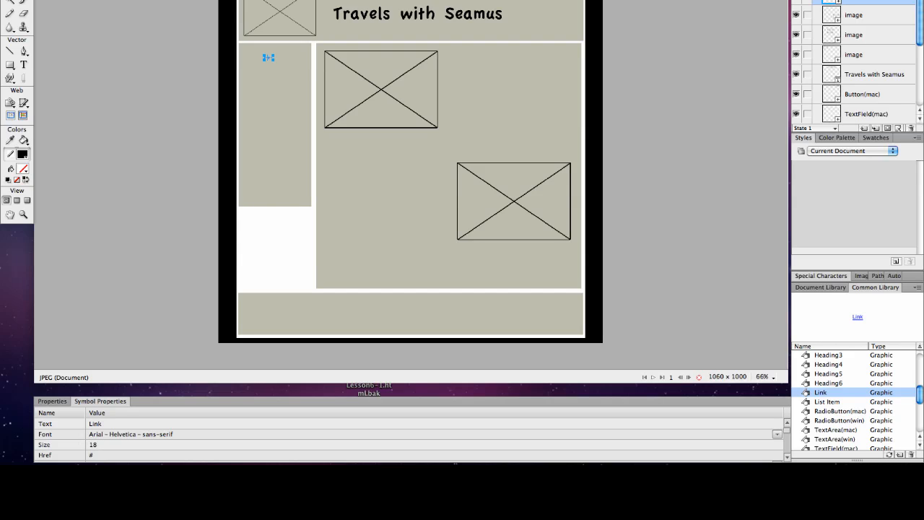
{"action": "left_click", "coordinate": [94, 444]}
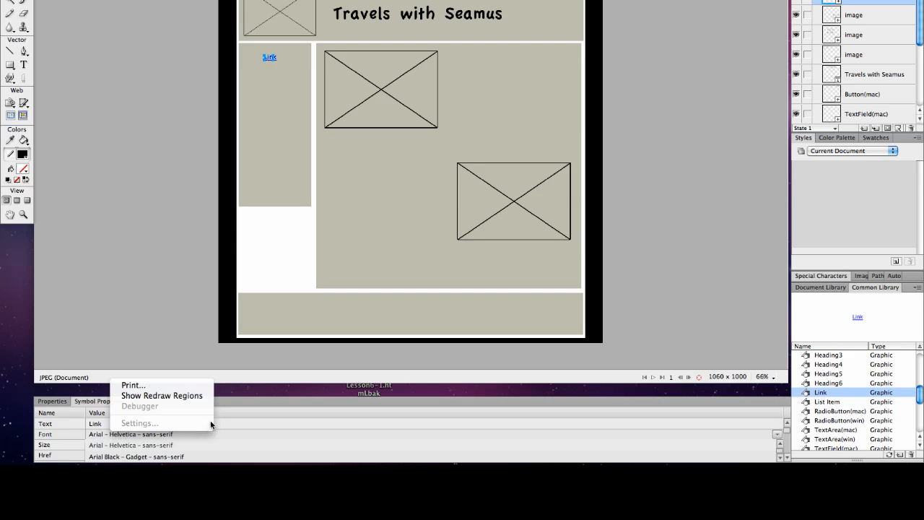
{"action": "mouse_move", "coordinate": [96, 419]}
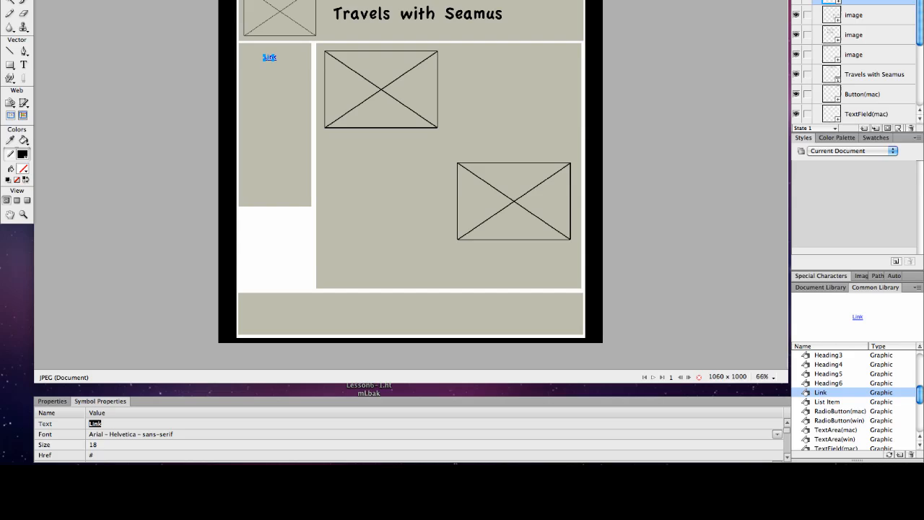
{"action": "type", "text": "Engl"}
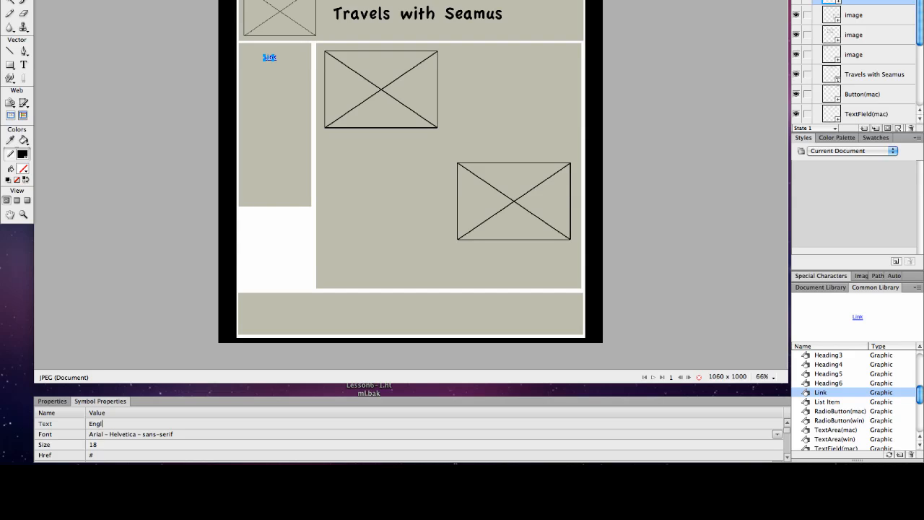
{"action": "type", "text": "England"}
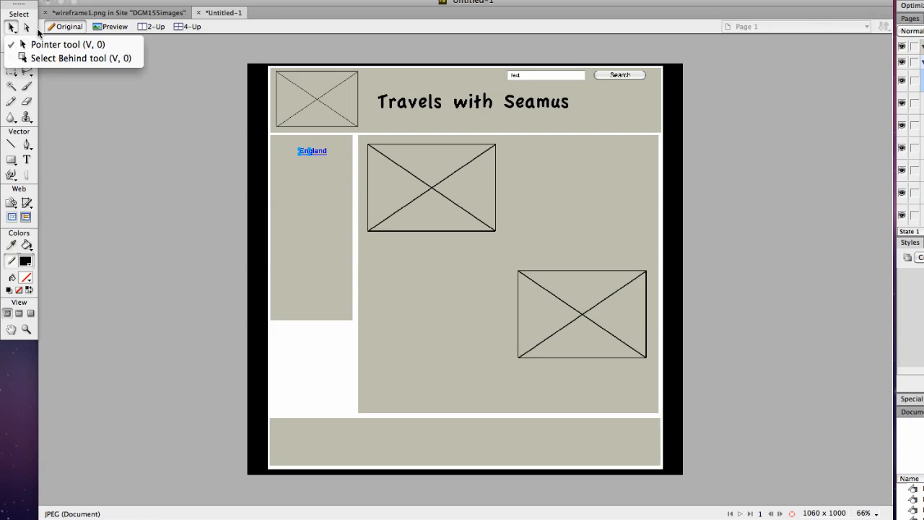
Place the England link at the sidebar's left edge and stack copies into five links
{"action": "left_click_drag", "start_coordinate": [312, 150], "coordinate": [318, 186]}
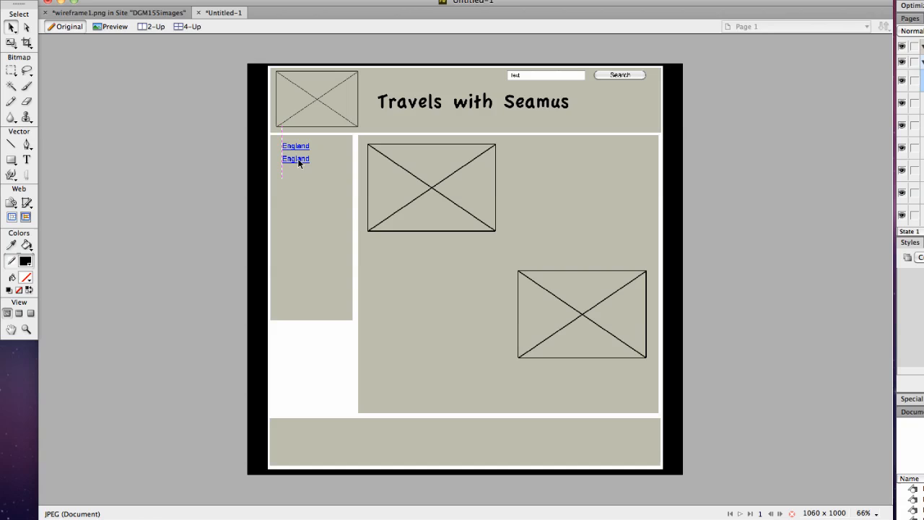
{"action": "left_click", "coordinate": [295, 161]}
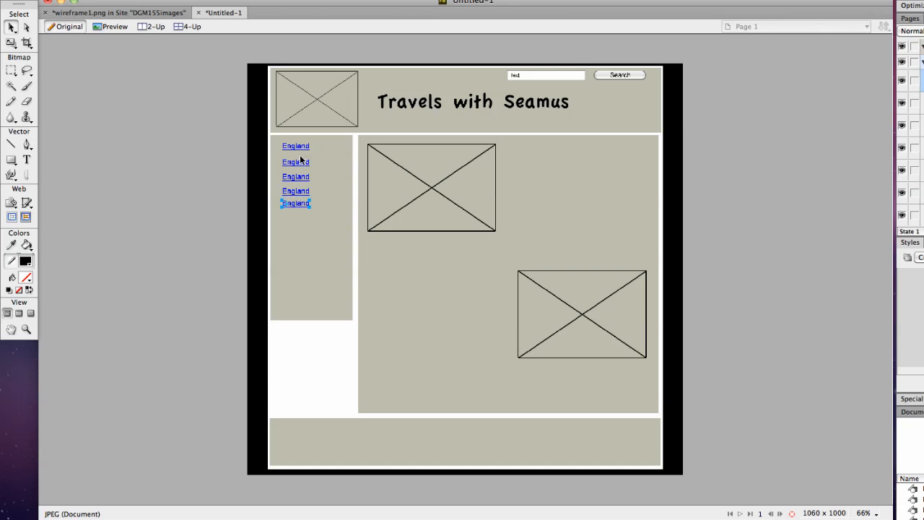
{"action": "left_click", "coordinate": [295, 145]}
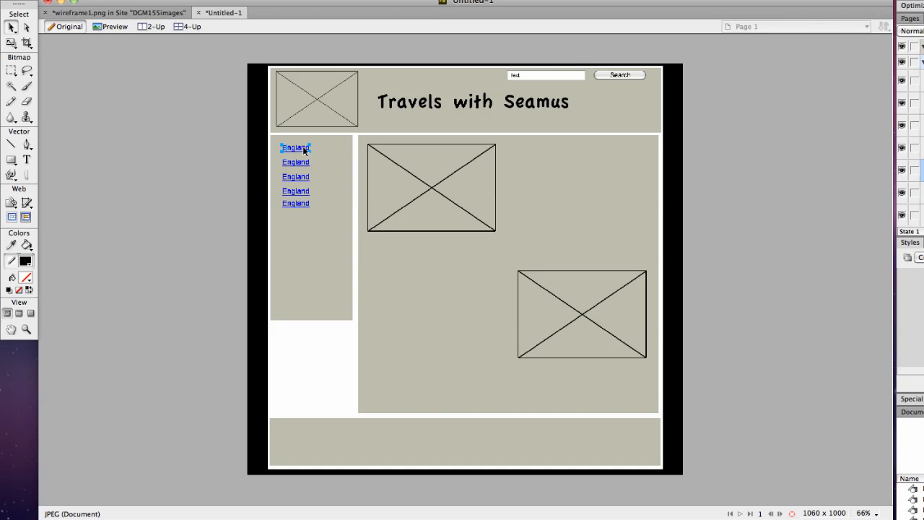
{"action": "left_click", "coordinate": [295, 162]}
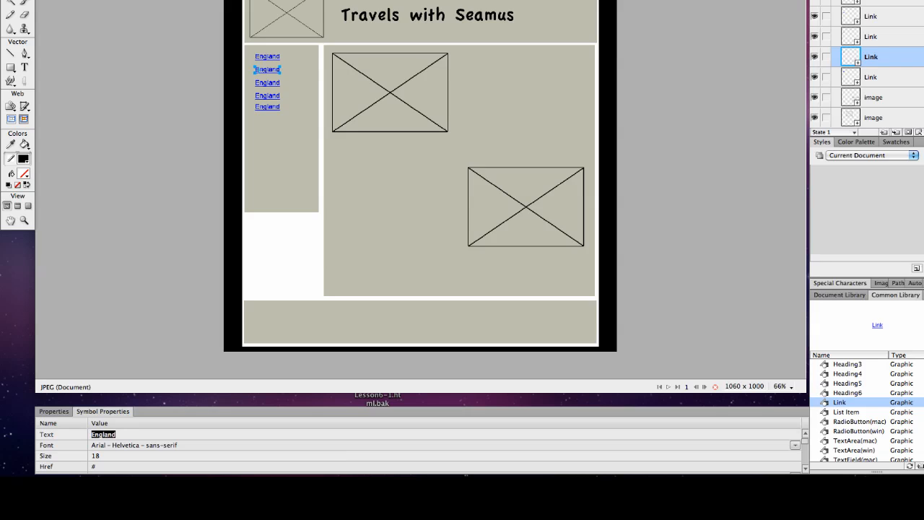
Finish the Ireland link and relabel the third sidebar link to 'United States'
{"action": "type", "text": "Ireland"}
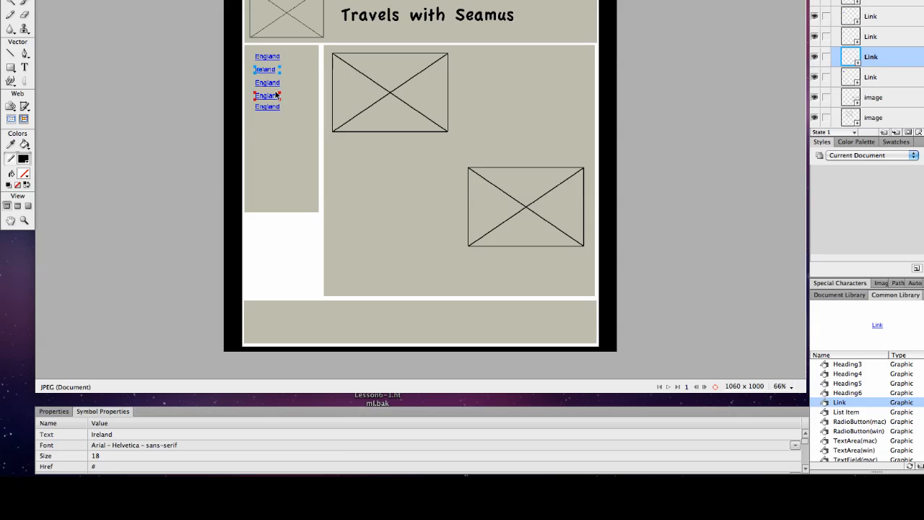
{"action": "left_click", "coordinate": [266, 81]}
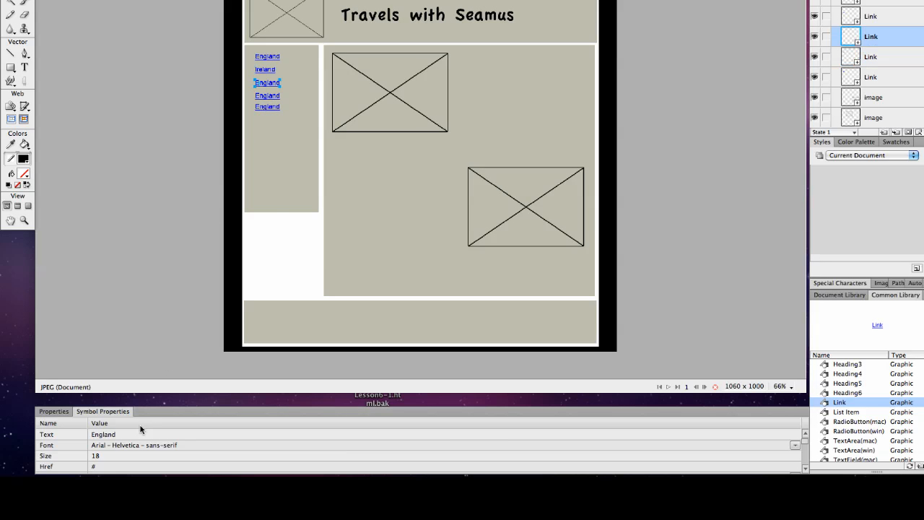
{"action": "double_click", "coordinate": [103, 434]}
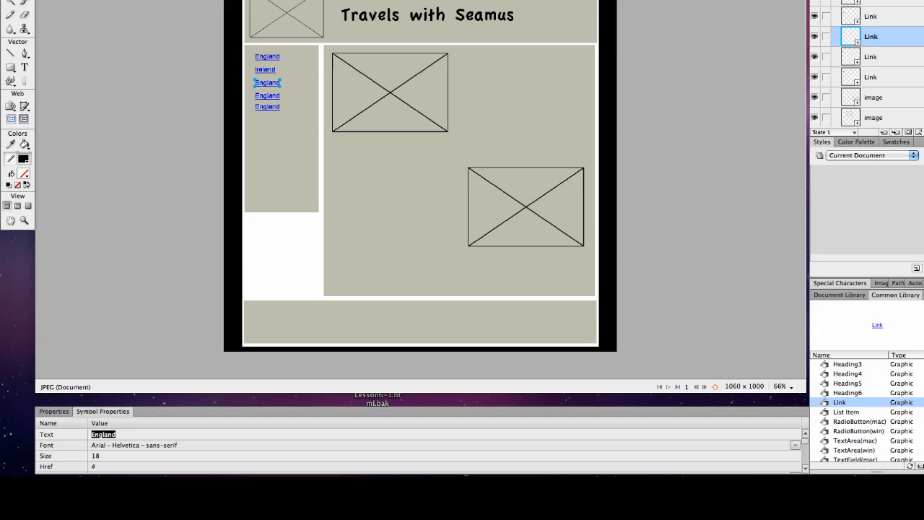
{"action": "type", "text": "Unit"}
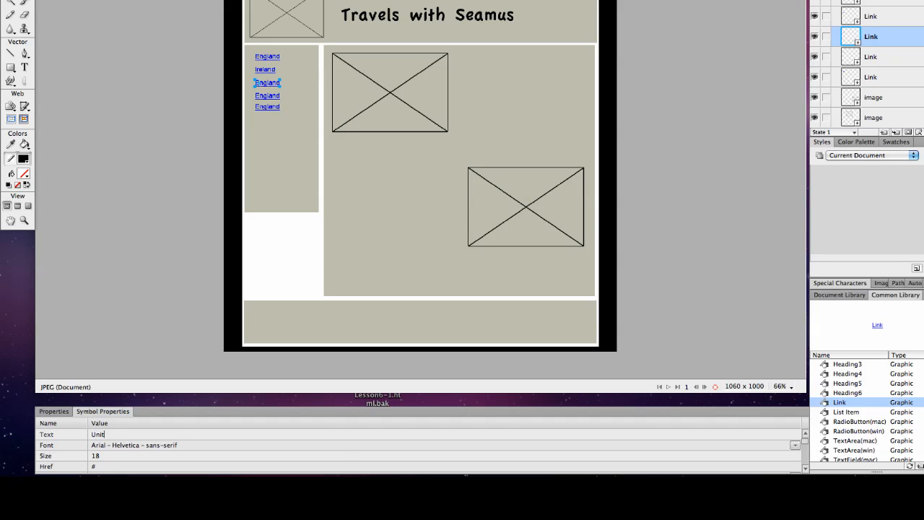
{"action": "type", "text": "United States"}
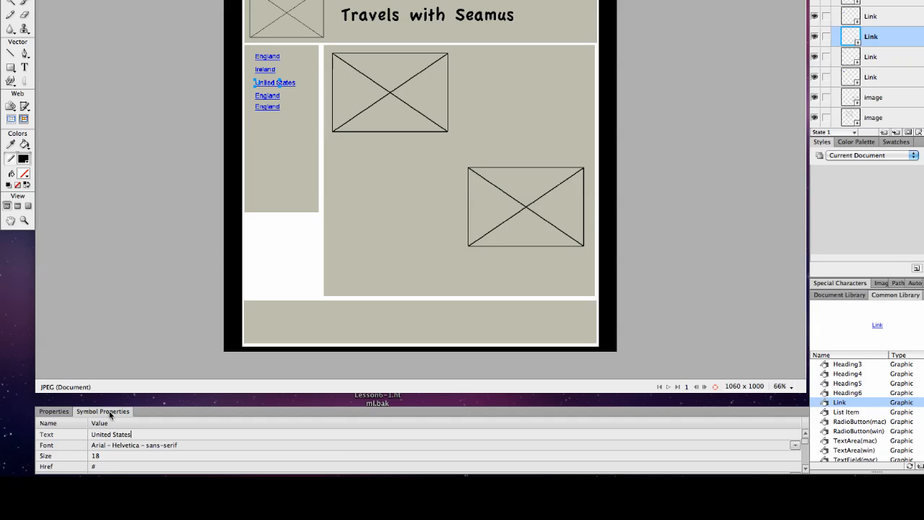
Relabel the fourth sidebar link 'Canada' and the fifth 'Travel Tips'
{"action": "left_click", "coordinate": [267, 95]}
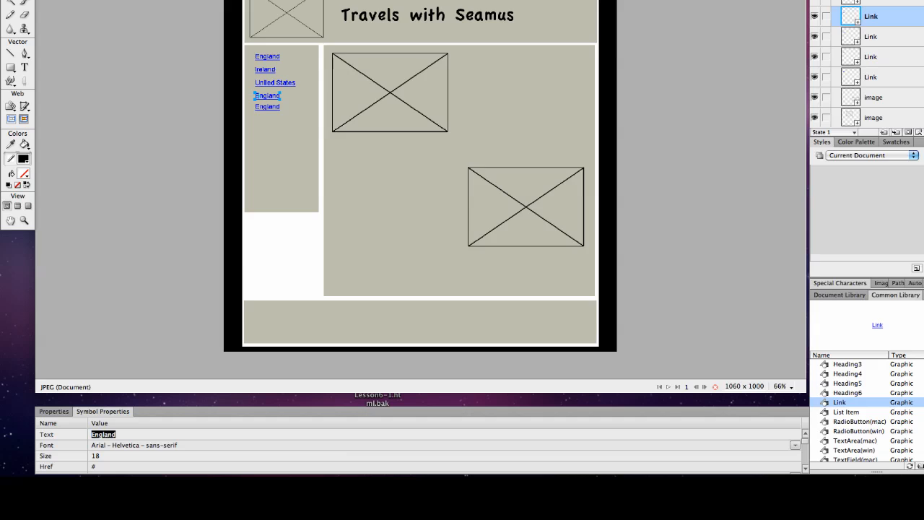
{"action": "type", "text": "CAnad"}
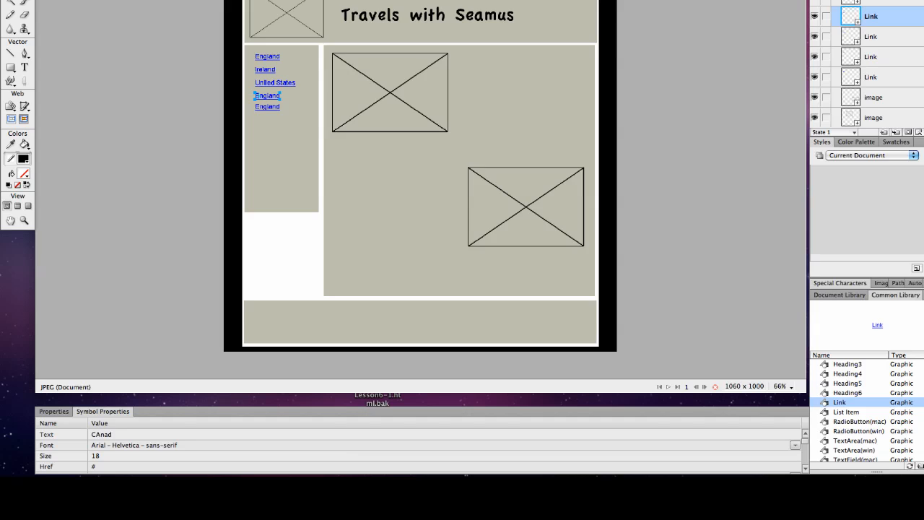
{"action": "type", "text": "Canad"}
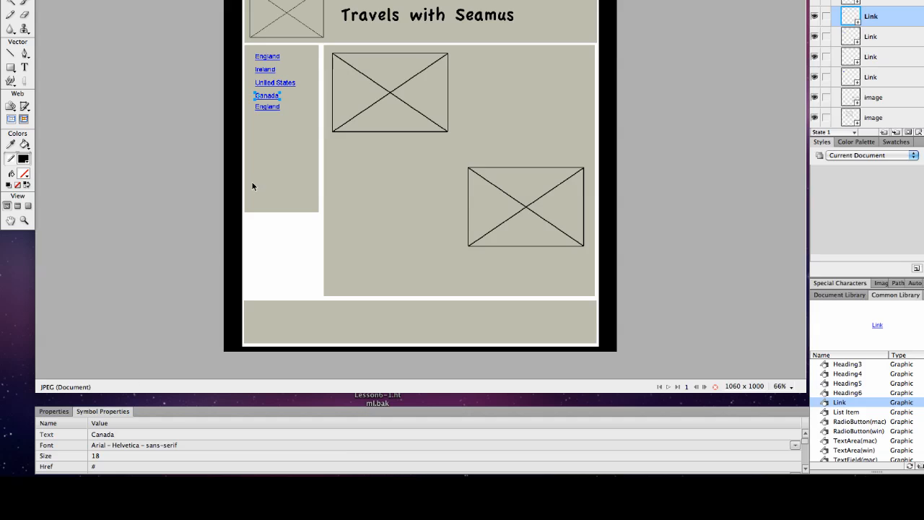
{"action": "left_click", "coordinate": [267, 106]}
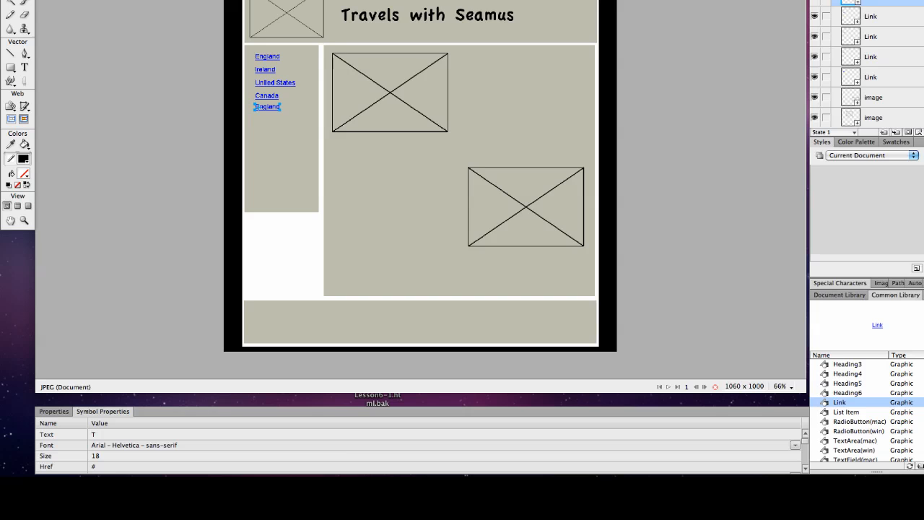
{"action": "type", "text": "Travel Tips"}
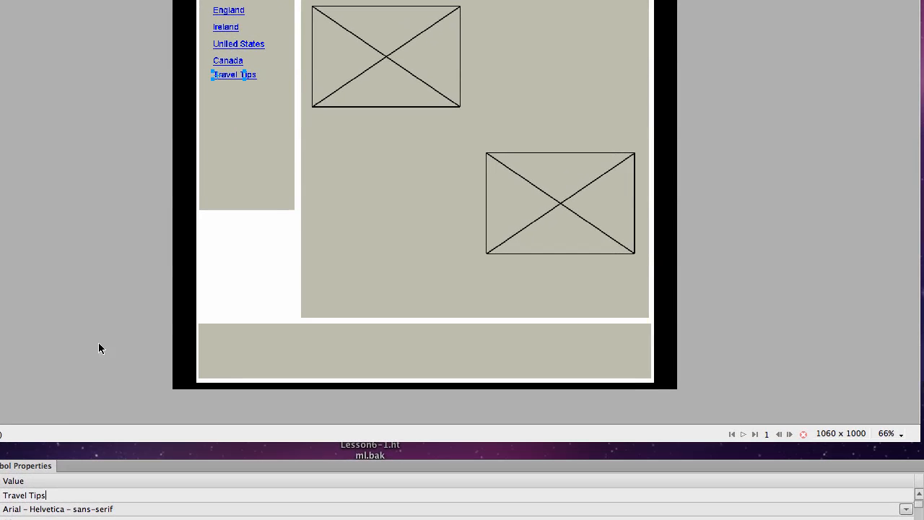
{"action": "mouse_move", "coordinate": [260, 63]}
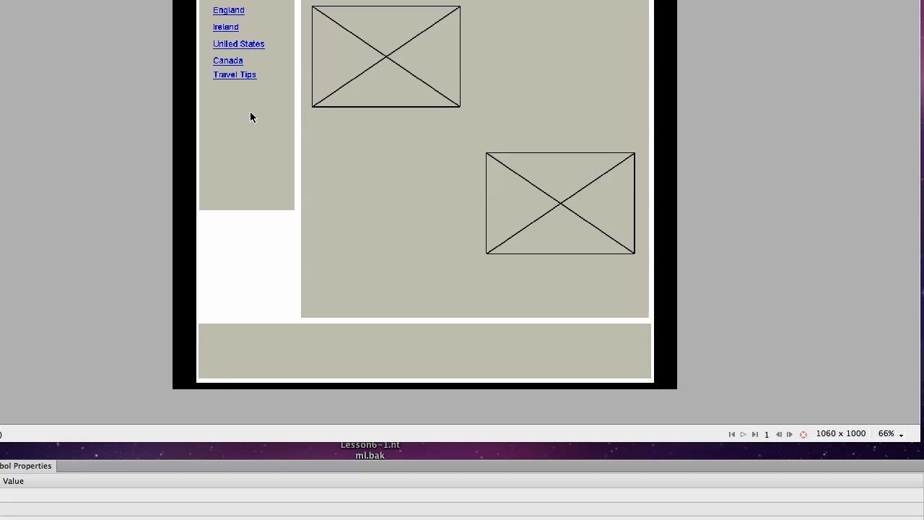
{"action": "left_click", "coordinate": [238, 44]}
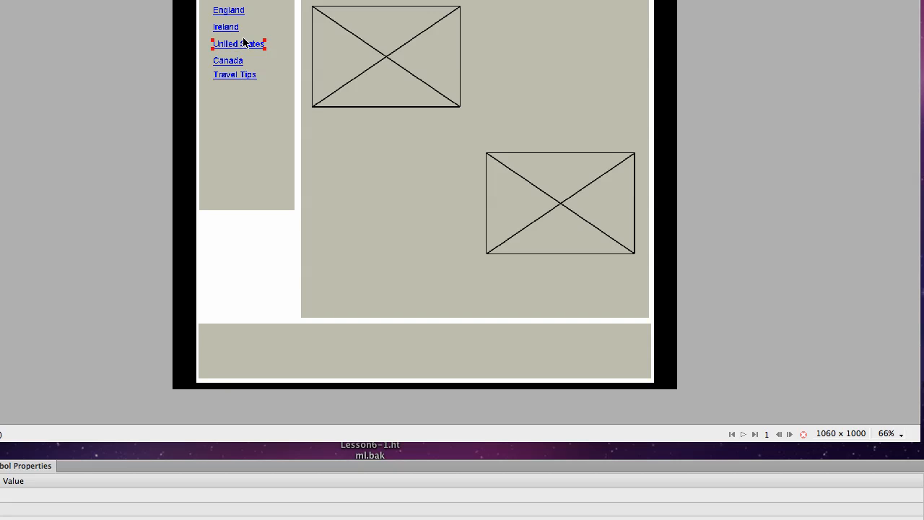
{"action": "left_click", "coordinate": [227, 61]}
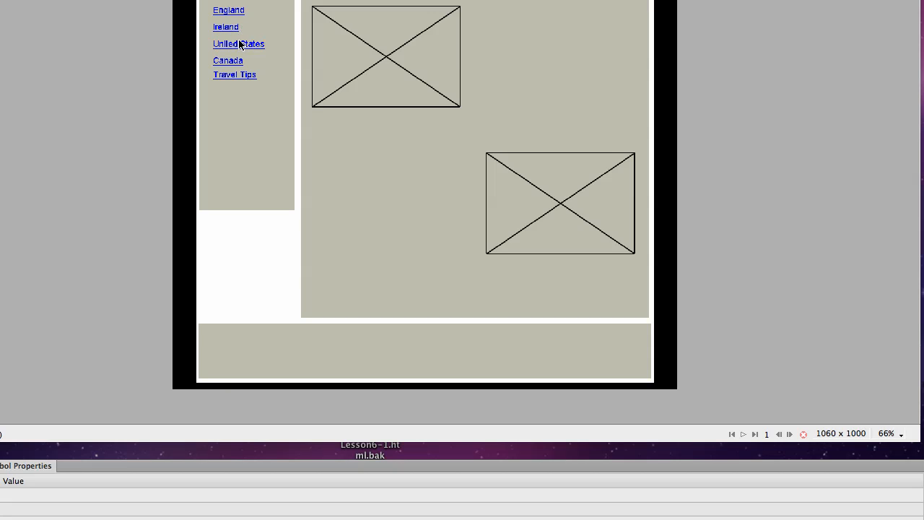
{"action": "left_click", "coordinate": [238, 44]}
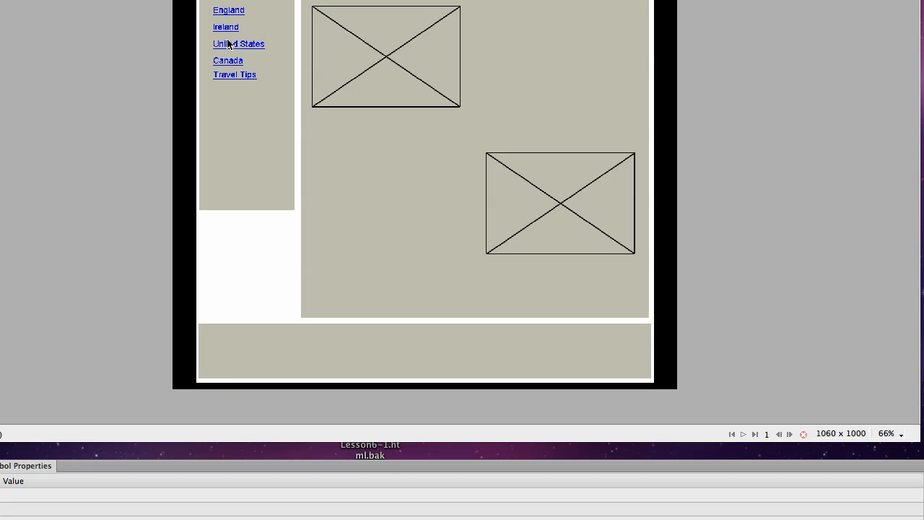
{"action": "mouse_move", "coordinate": [219, 6]}
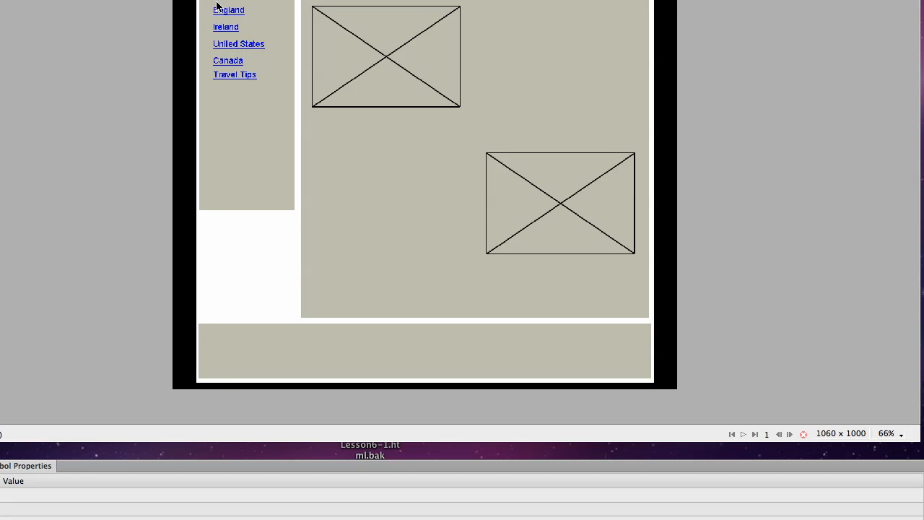
{"action": "mouse_move", "coordinate": [247, 72]}
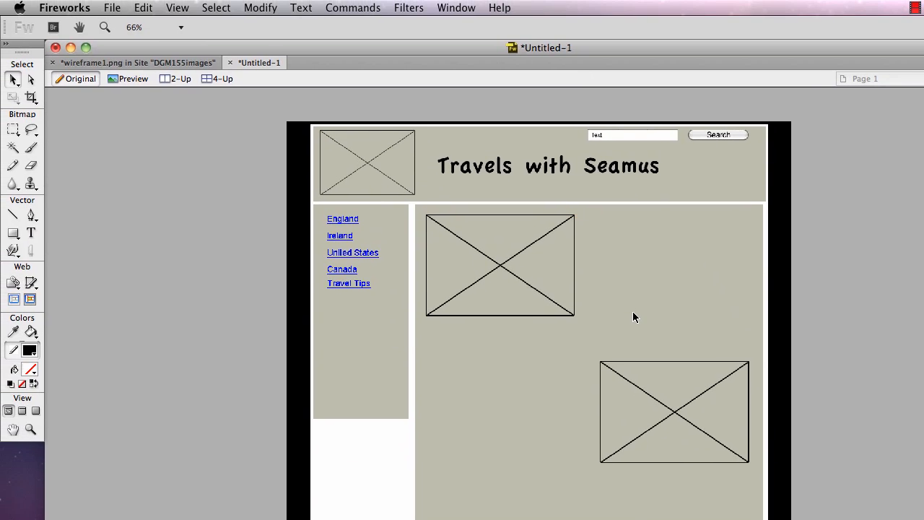
{"action": "mouse_move", "coordinate": [483, 439]}
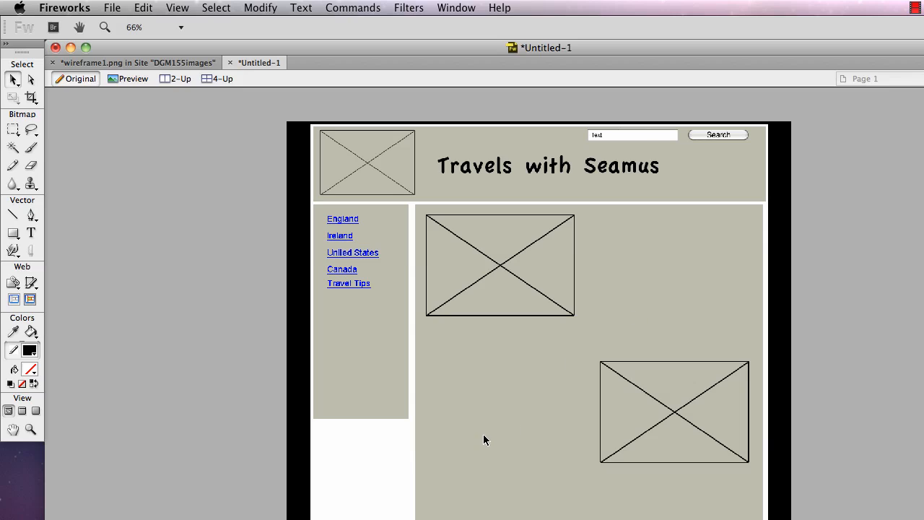
{"action": "mouse_move", "coordinate": [558, 408]}
{"action": "type", "text": "5"}
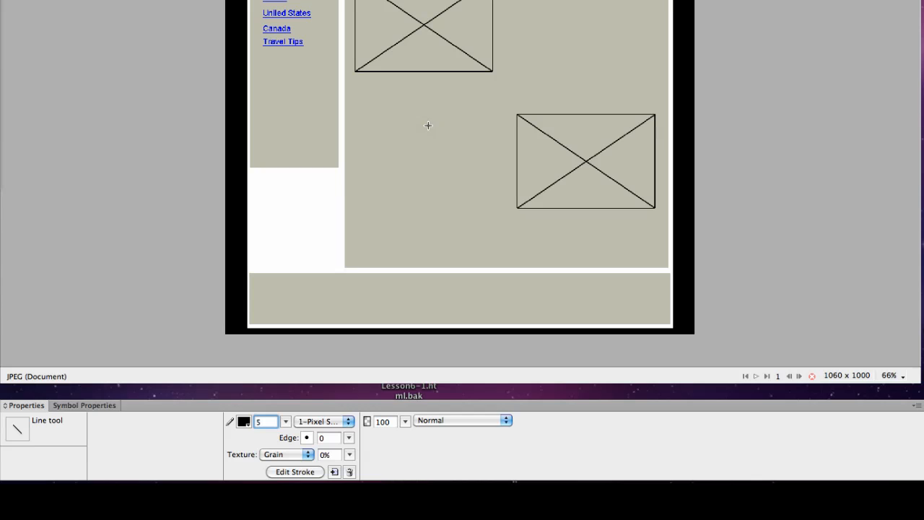
Draw a horizontal placeholder line under the first image box and drag a copy beneath it
{"action": "left_click_drag", "start_coordinate": [359, 94], "coordinate": [418, 94]}
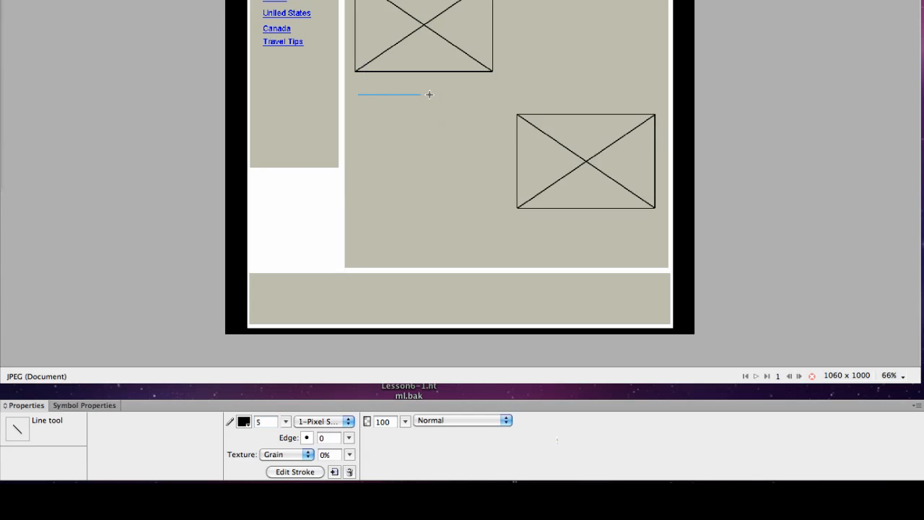
{"action": "left_click_drag", "start_coordinate": [419, 94], "coordinate": [466, 94]}
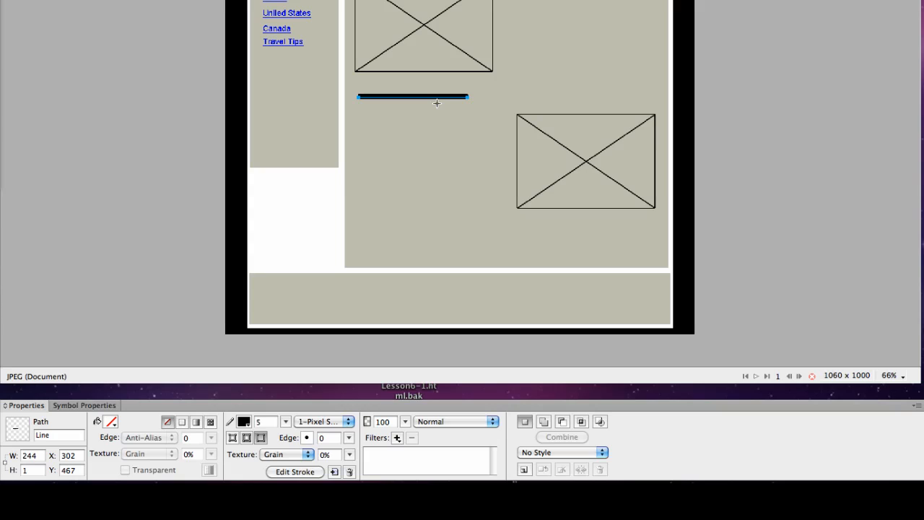
{"action": "left_click_drag", "start_coordinate": [412, 96], "coordinate": [411, 104]}
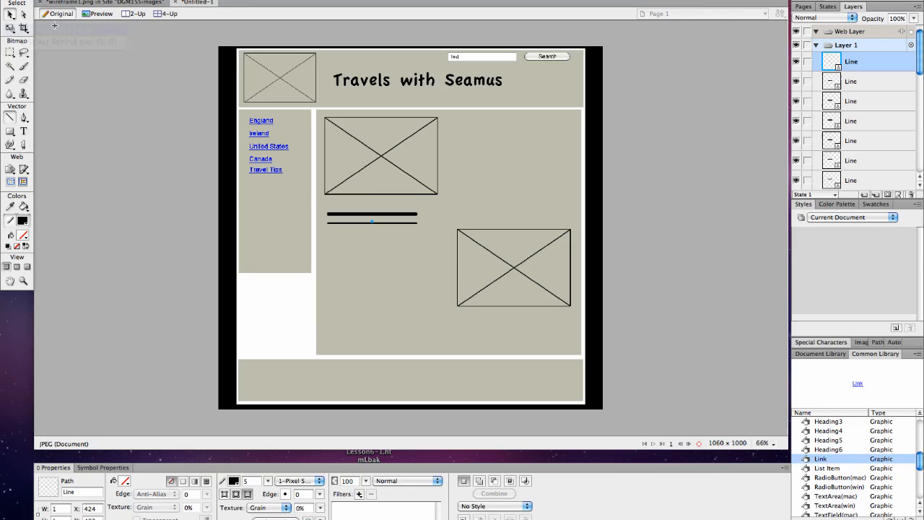
{"action": "left_click", "coordinate": [372, 215]}
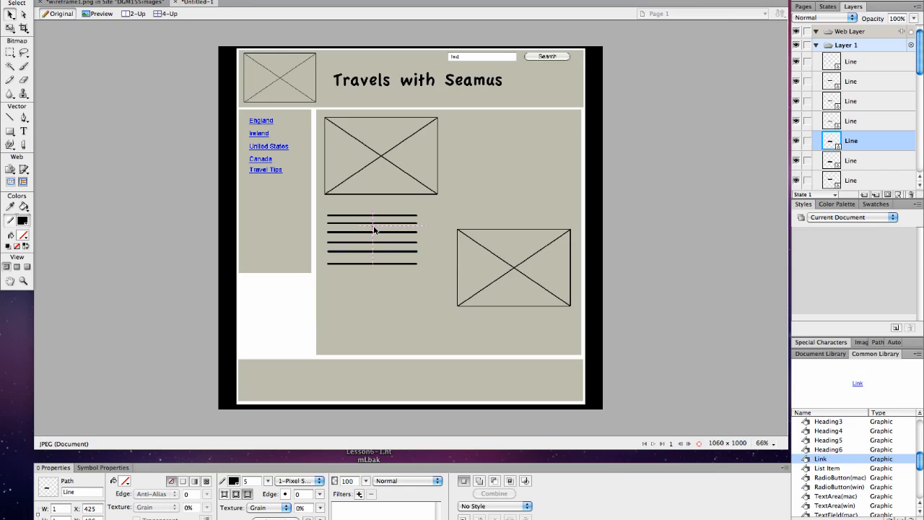
Nudge the top placeholder line's position and make it slightly longer
{"action": "left_click", "coordinate": [372, 222]}
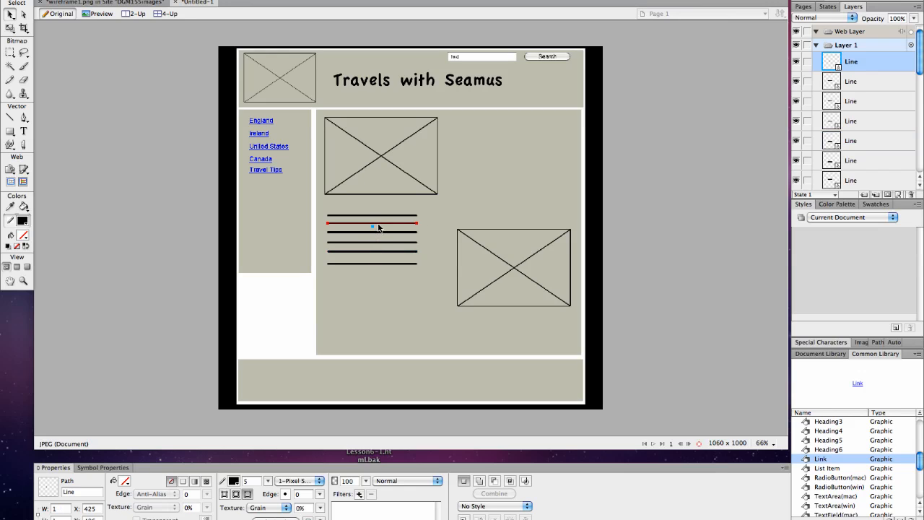
{"action": "left_click", "coordinate": [372, 222]}
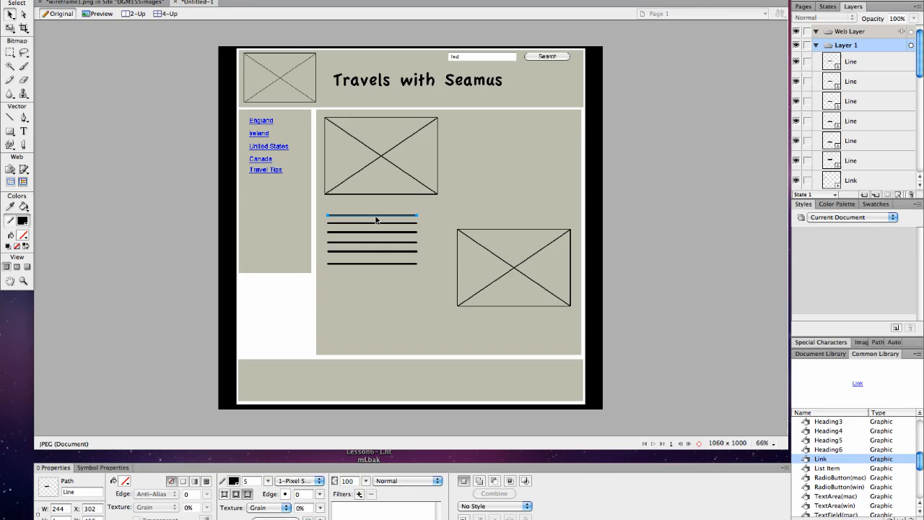
{"action": "left_click", "coordinate": [850, 160]}
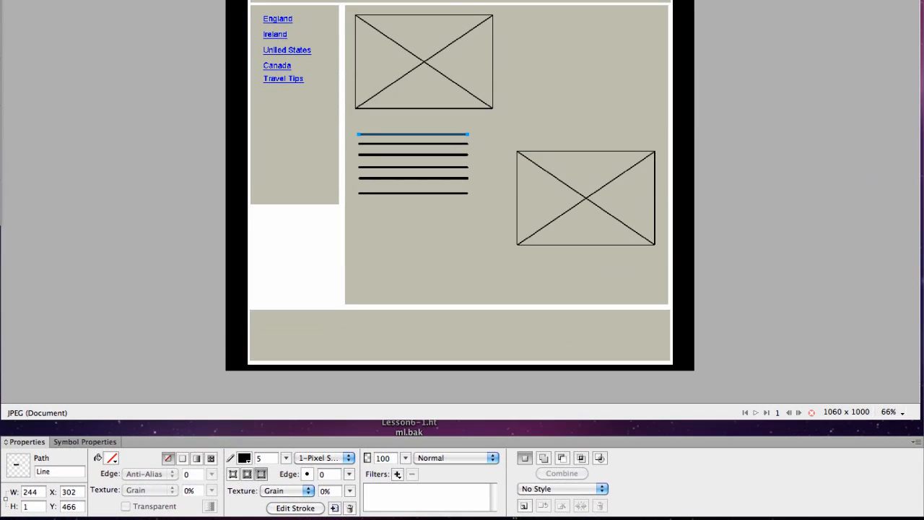
{"action": "left_click", "coordinate": [69, 492]}
{"action": "type", "text": "300"}
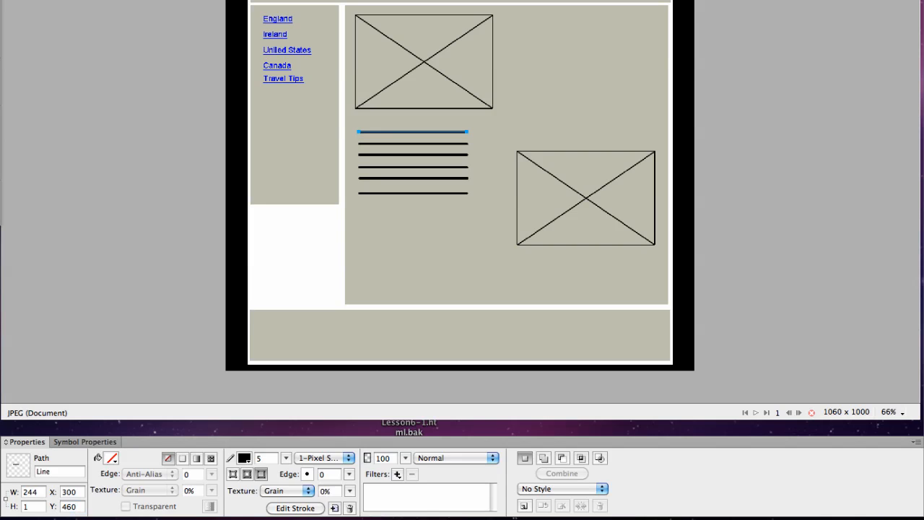
{"action": "mouse_move", "coordinate": [89, 431]}
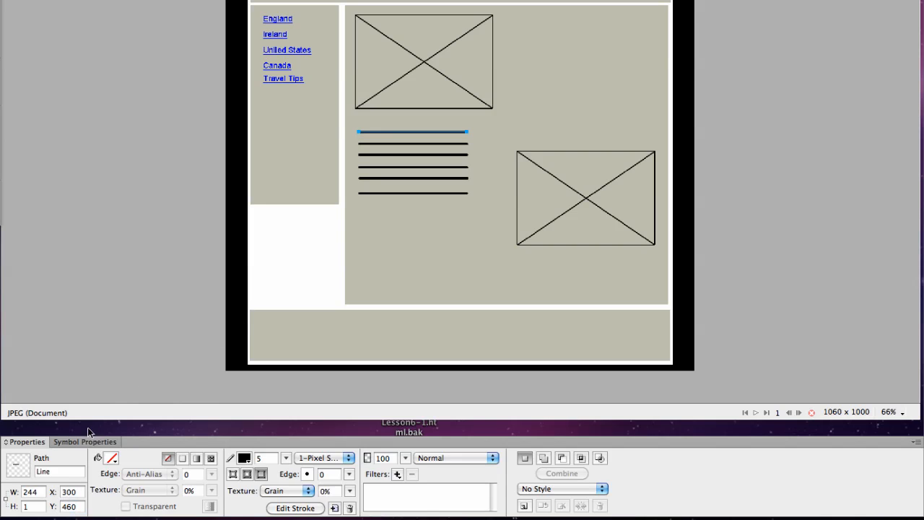
{"action": "left_click", "coordinate": [31, 491]}
{"action": "type", "text": "260"}
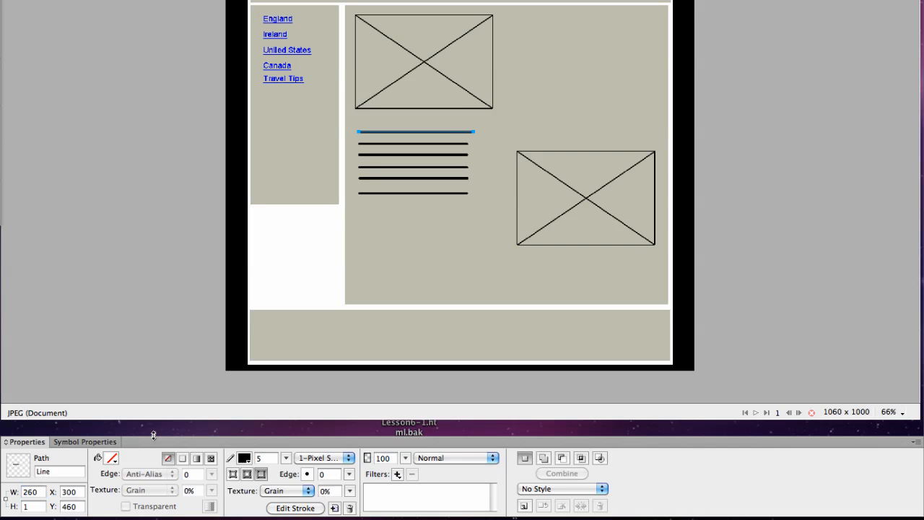
{"action": "left_click", "coordinate": [386, 144]}
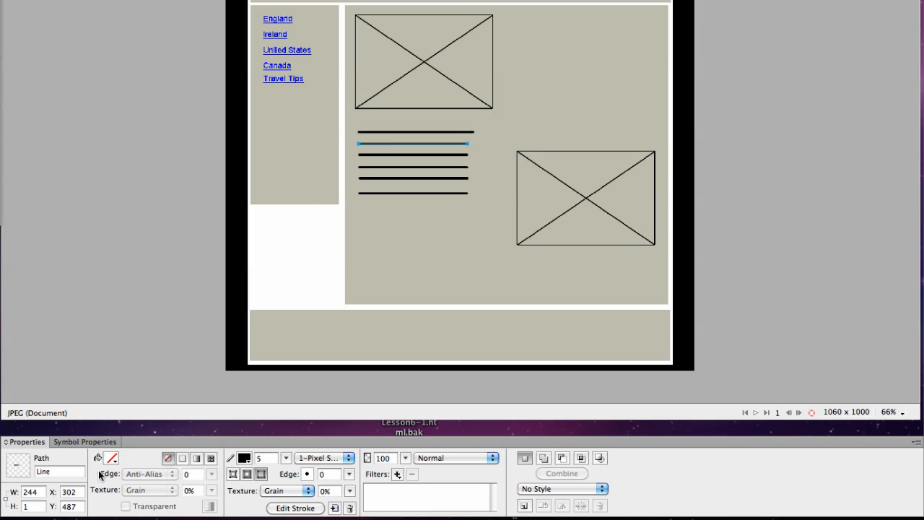
Set the copies' sizes and positions (500, 300, 520, 200) to stack them, shortening the last to 100
{"action": "left_click", "coordinate": [69, 491]}
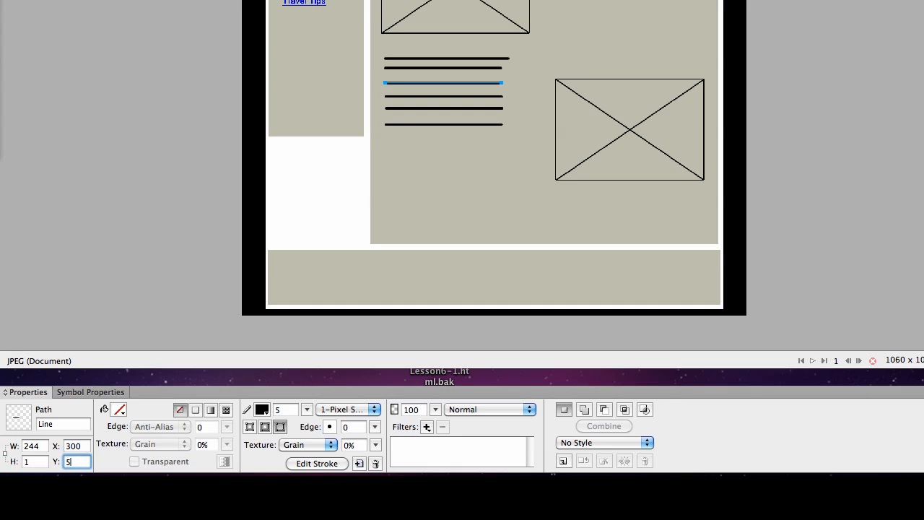
{"action": "type", "text": "500"}
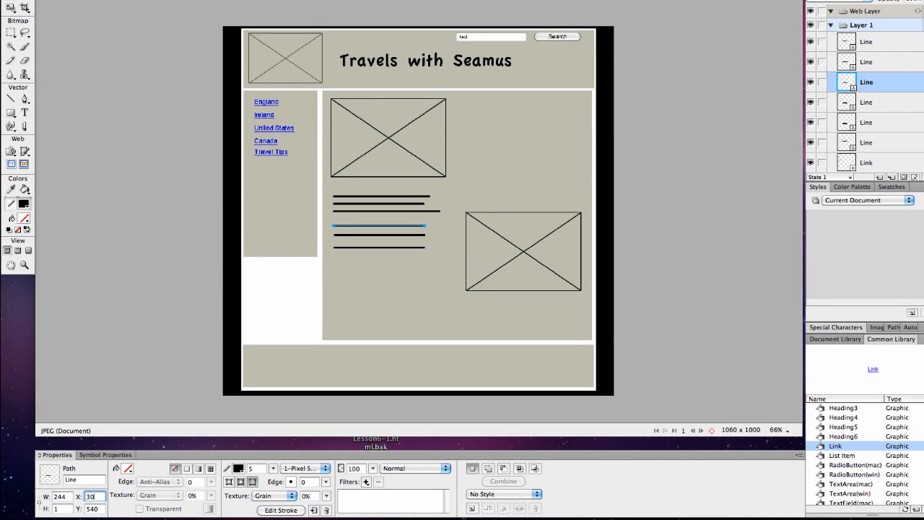
{"action": "type", "text": "300"}
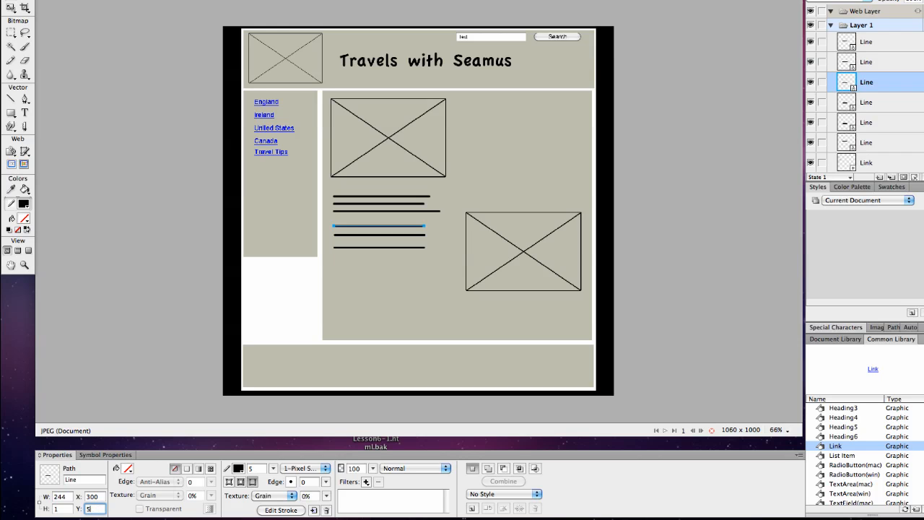
{"action": "type", "text": "520"}
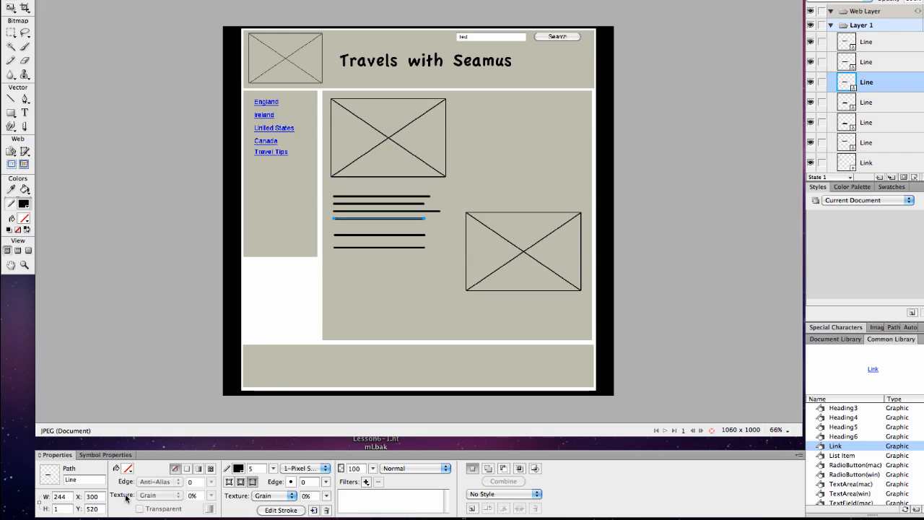
{"action": "left_click_drag", "start_coordinate": [378, 218], "coordinate": [379, 234]}
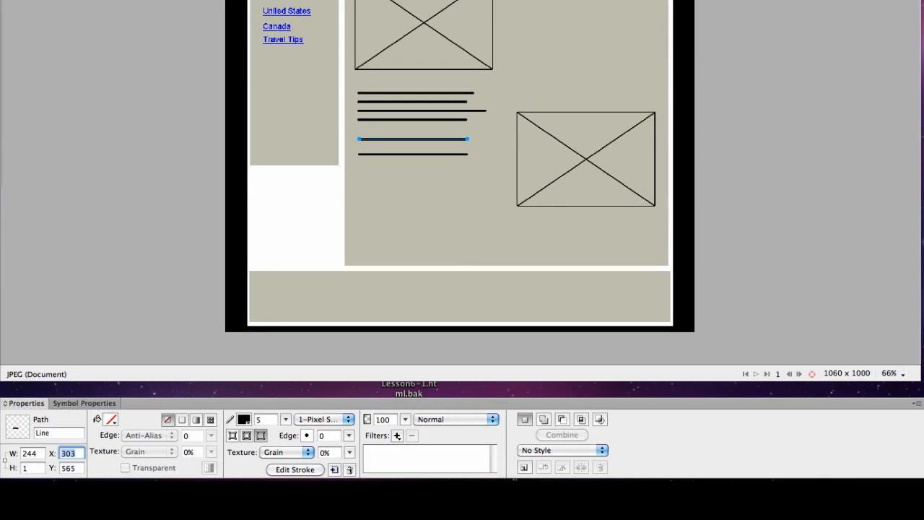
{"action": "type", "text": "200"}
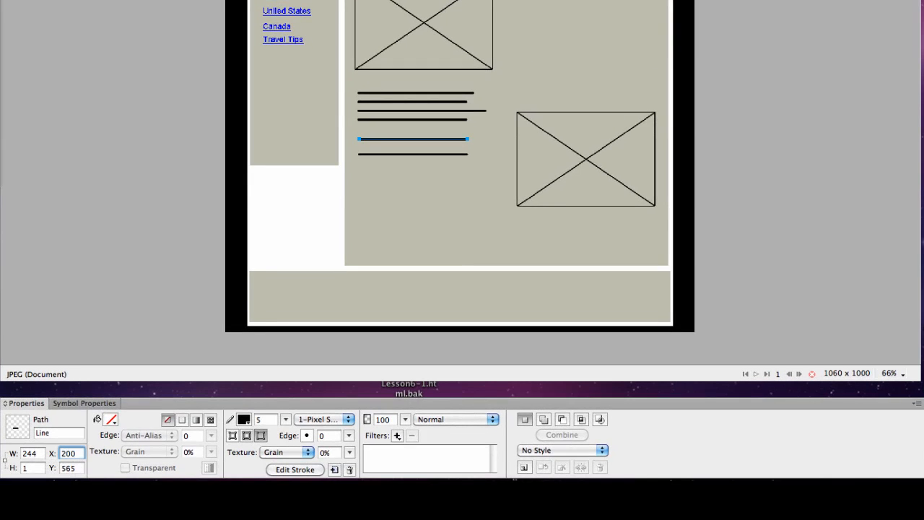
{"action": "left_click_drag", "start_coordinate": [411, 138], "coordinate": [368, 138]}
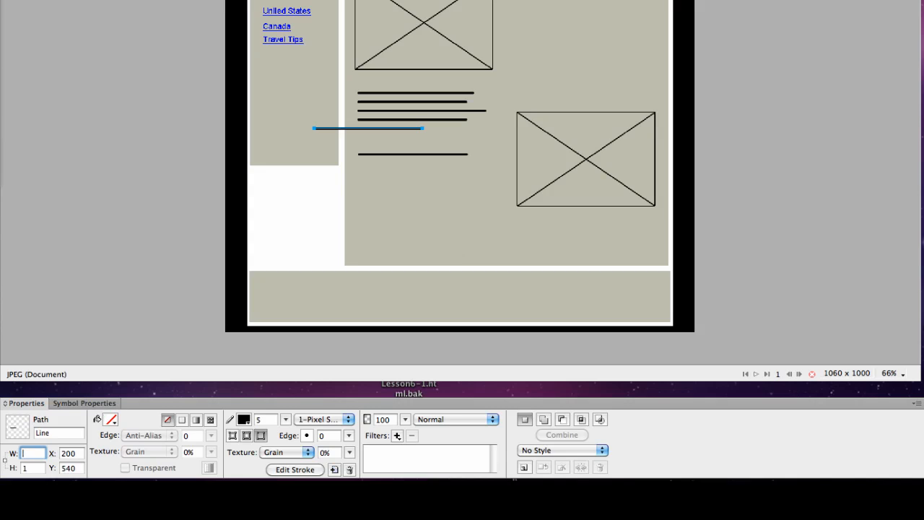
{"action": "type", "text": "100"}
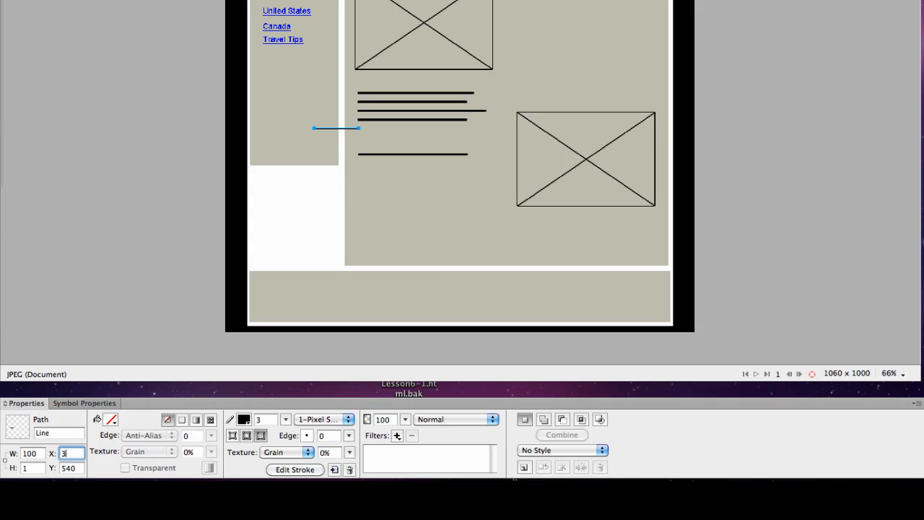
{"action": "type", "text": "300"}
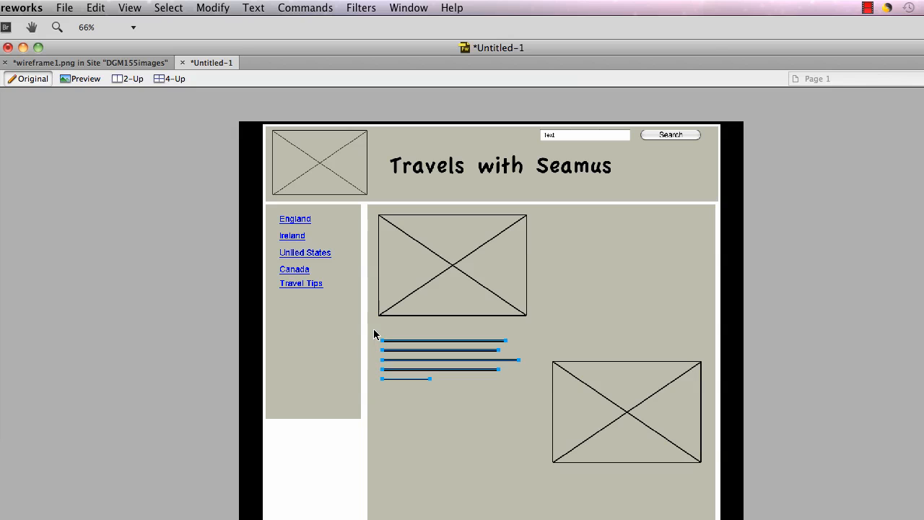
Convert the five lines into a graphic symbol named 'text', saved to the Common Library
{"action": "left_click", "coordinate": [213, 8]}
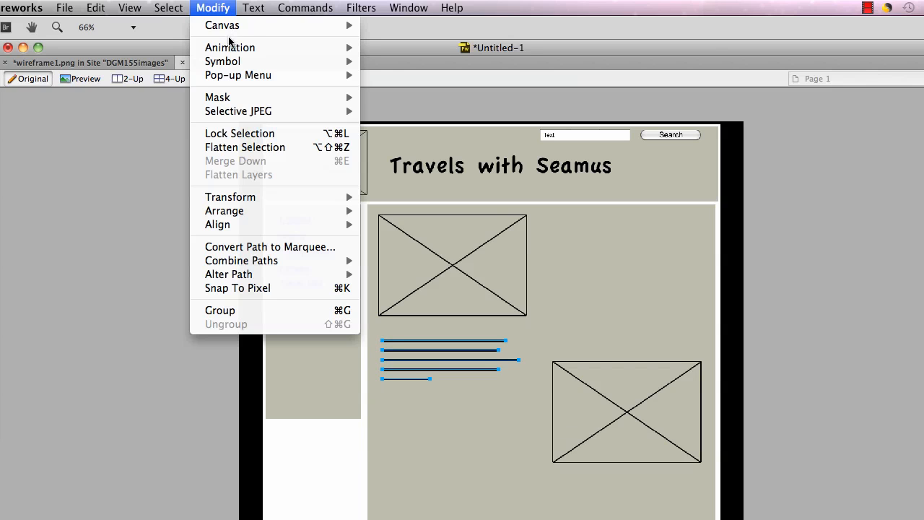
{"action": "mouse_move", "coordinate": [361, 65]}
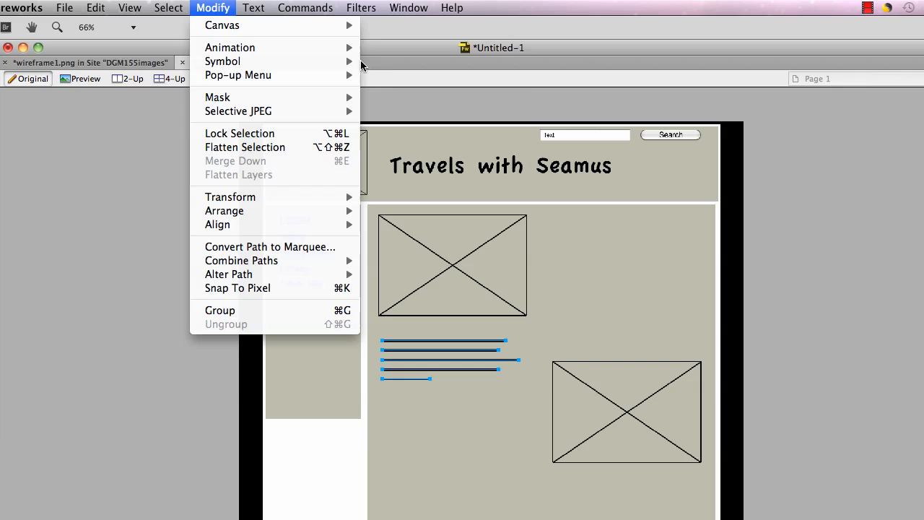
{"action": "left_click", "coordinate": [222, 61]}
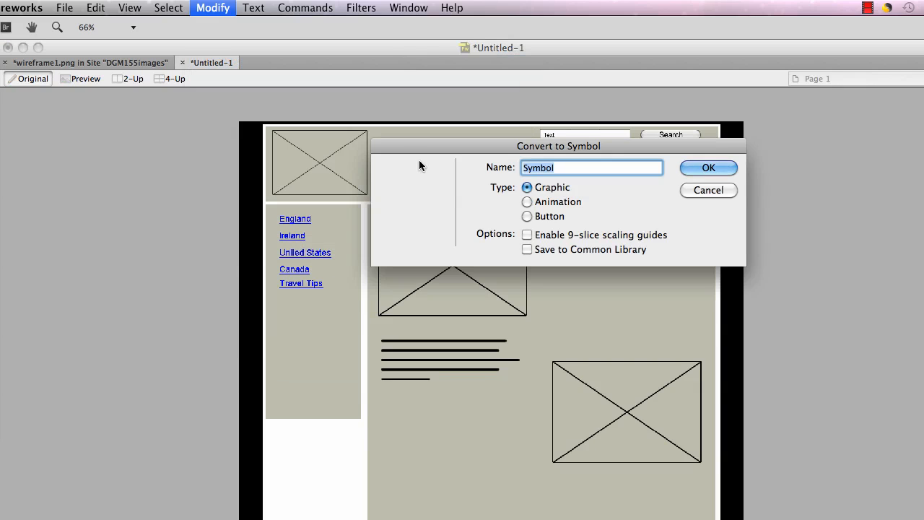
{"action": "type", "text": "t"}
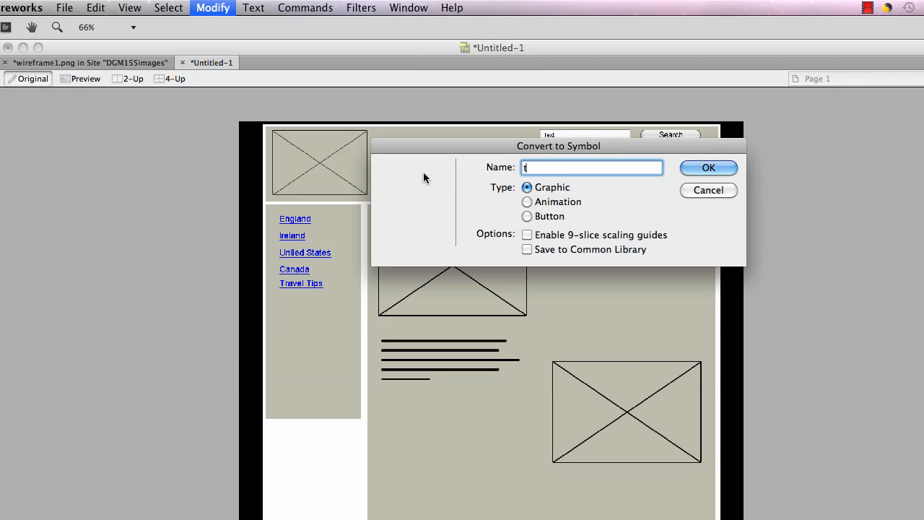
{"action": "type", "text": "ext"}
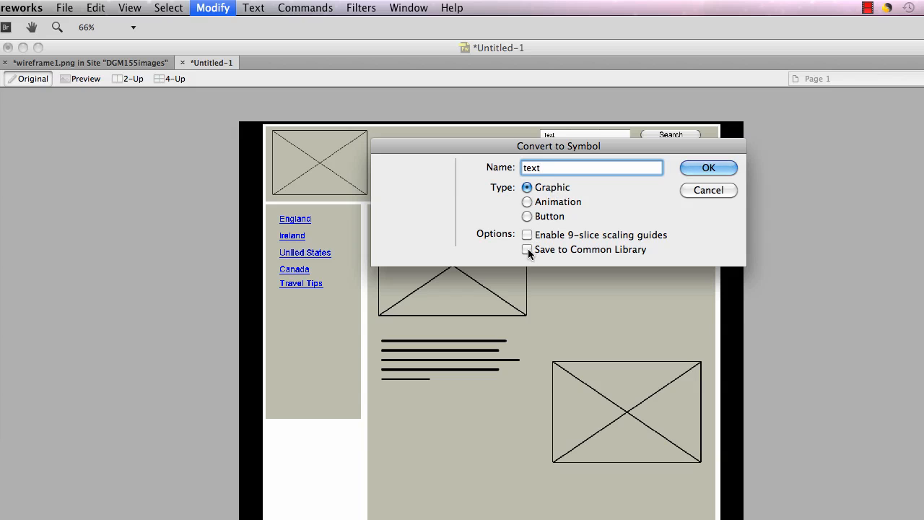
{"action": "left_click", "coordinate": [527, 249]}
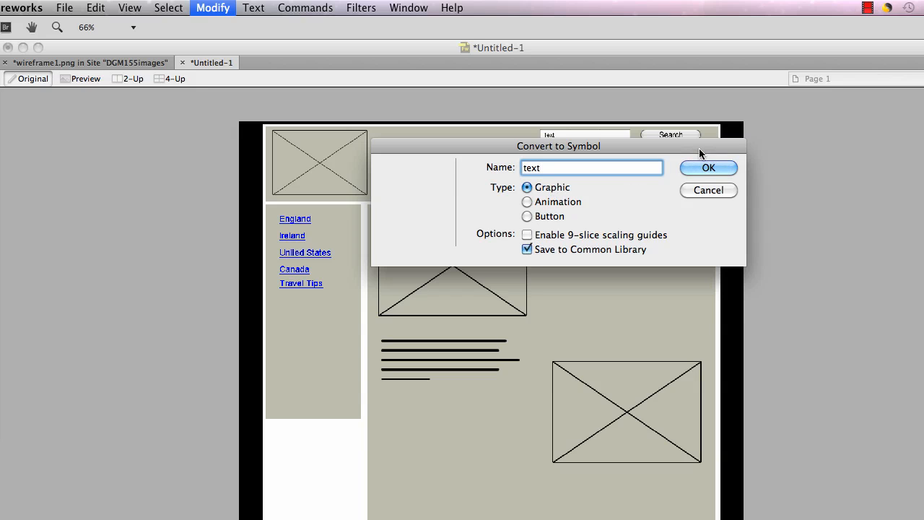
{"action": "left_click", "coordinate": [708, 168]}
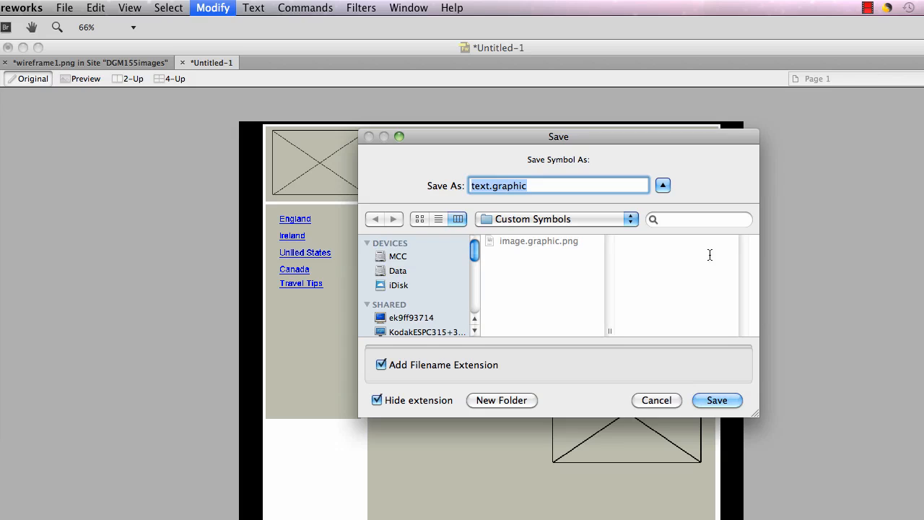
{"action": "left_click", "coordinate": [716, 400]}
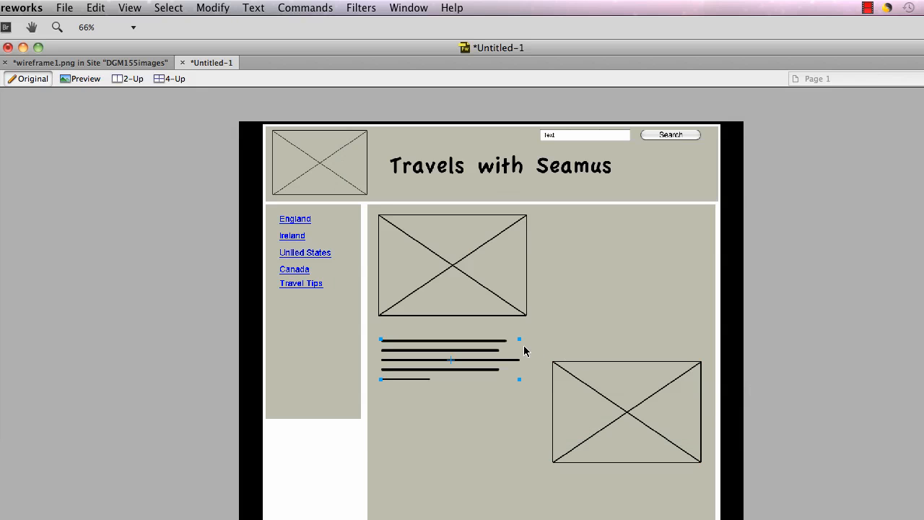
{"action": "mouse_move", "coordinate": [442, 404]}
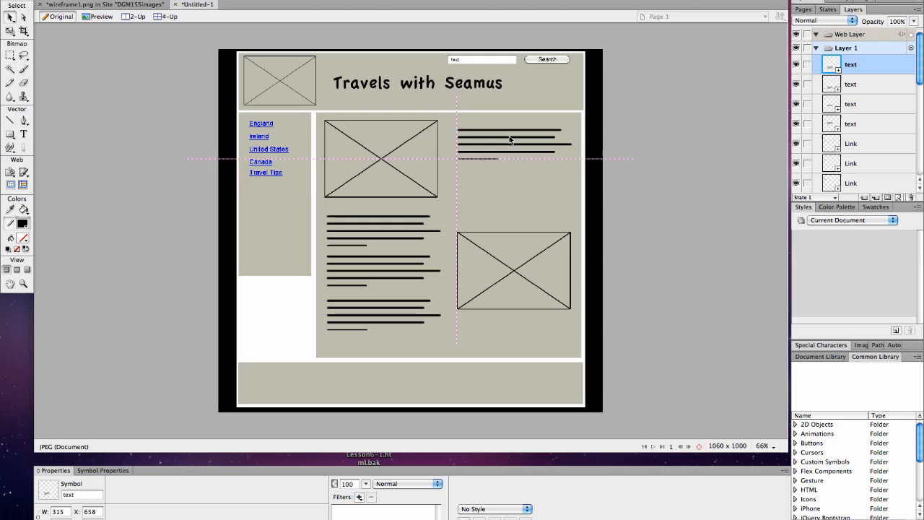
Place text-line block copies beside the top image and below the first paragraph
{"action": "left_click", "coordinate": [509, 141]}
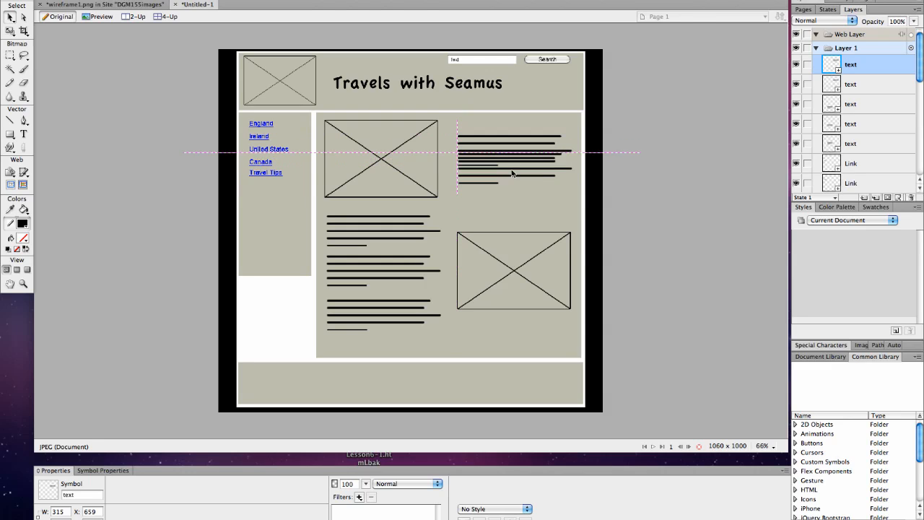
{"action": "left_click", "coordinate": [513, 177]}
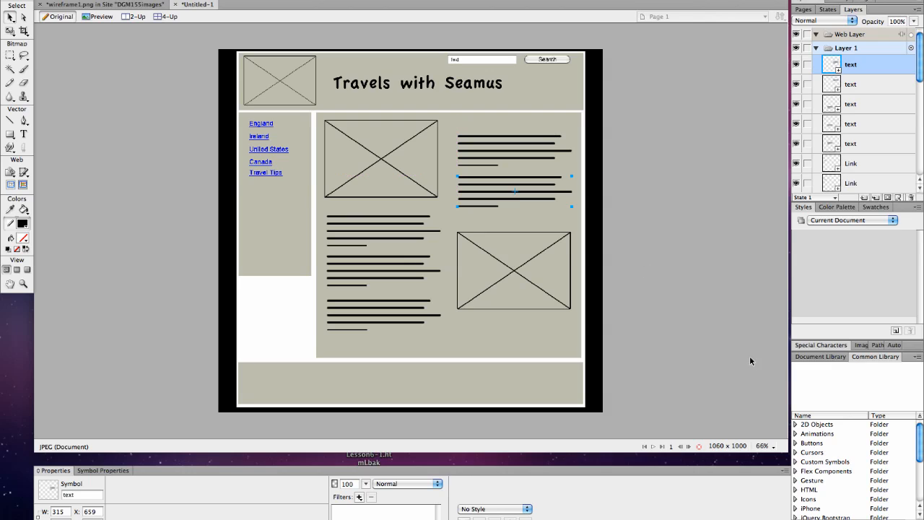
{"action": "left_click", "coordinate": [808, 489]}
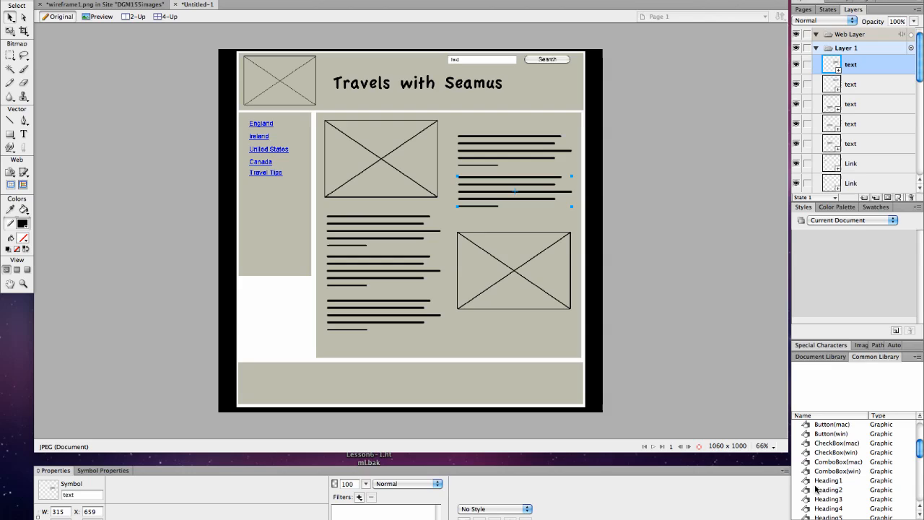
Add the Heading 1 and Heading 2 symbols from the Common Library to the canvas
{"action": "left_click", "coordinate": [828, 480]}
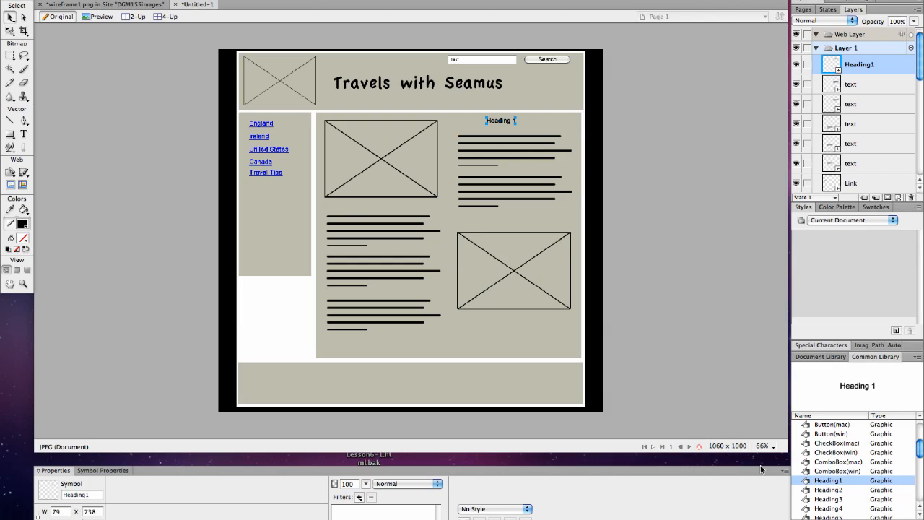
{"action": "left_click", "coordinate": [828, 489]}
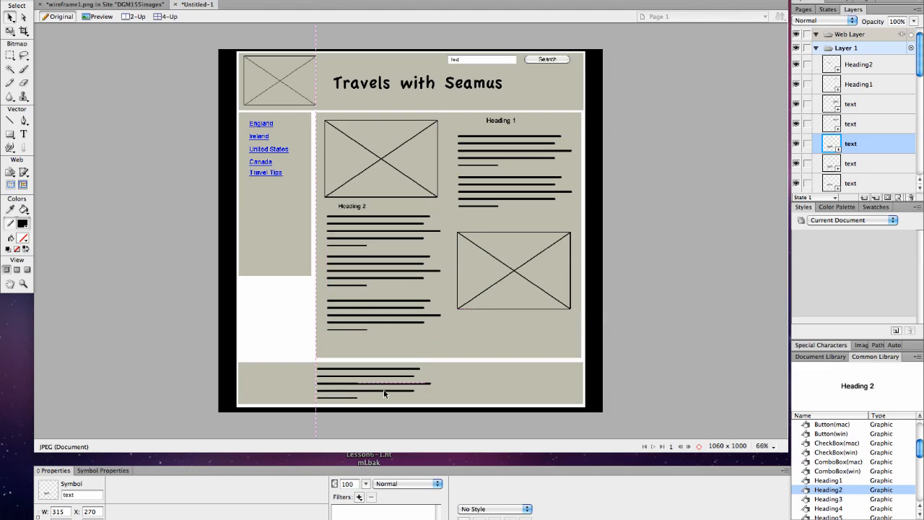
Select the footer text block and set its width to 550
{"action": "left_click", "coordinate": [385, 394]}
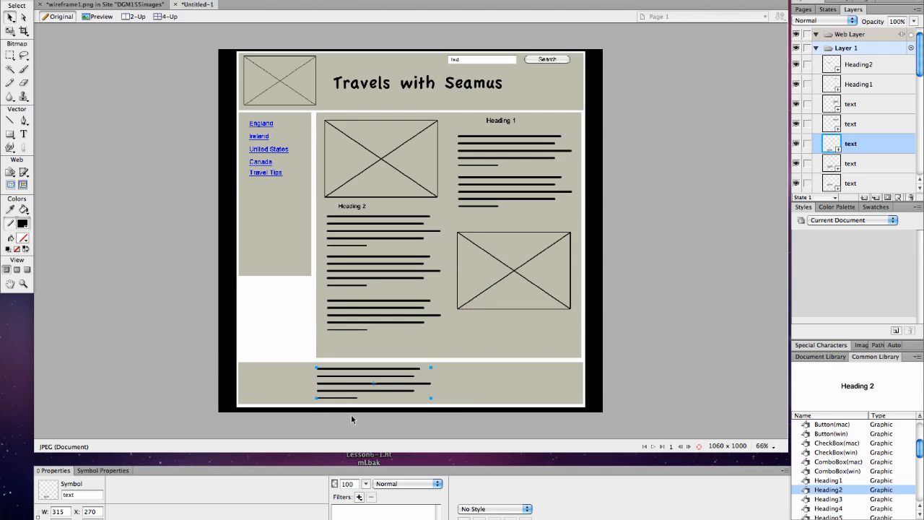
{"action": "scroll", "scroll_direction": "down", "scroll_amount": 3}
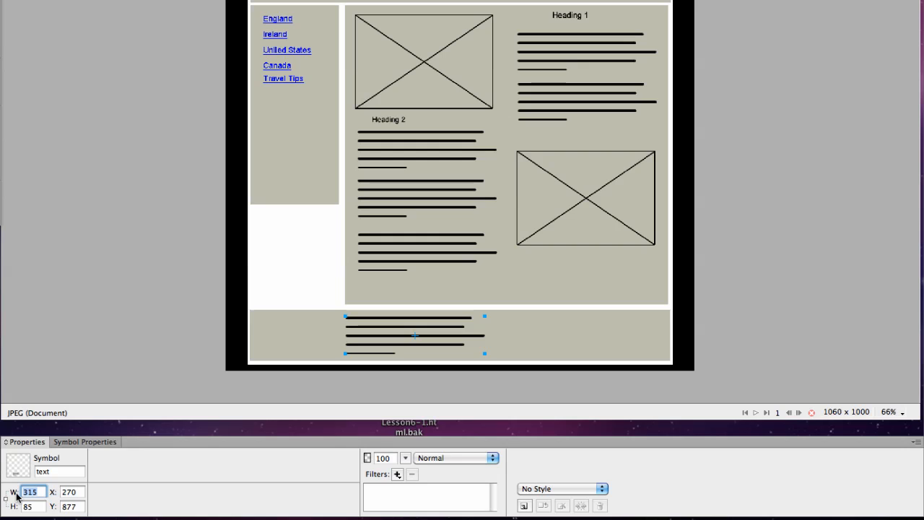
{"action": "type", "text": "550"}
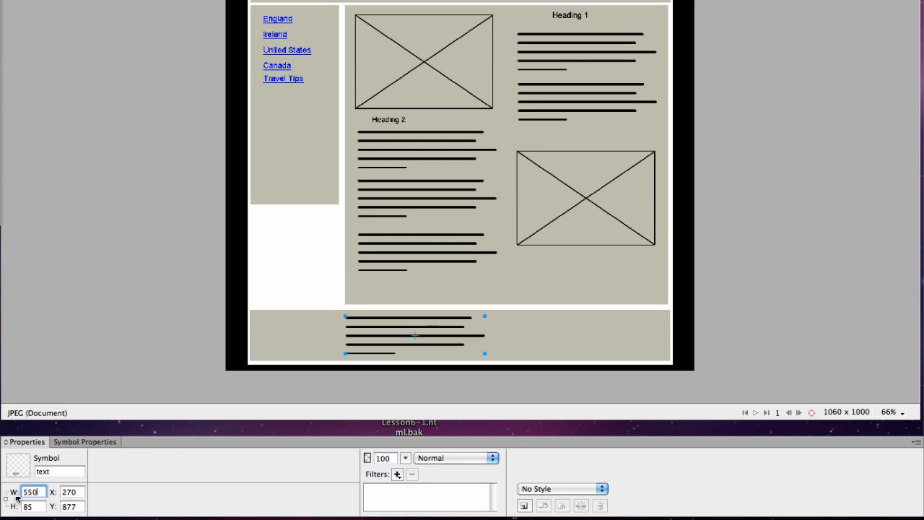